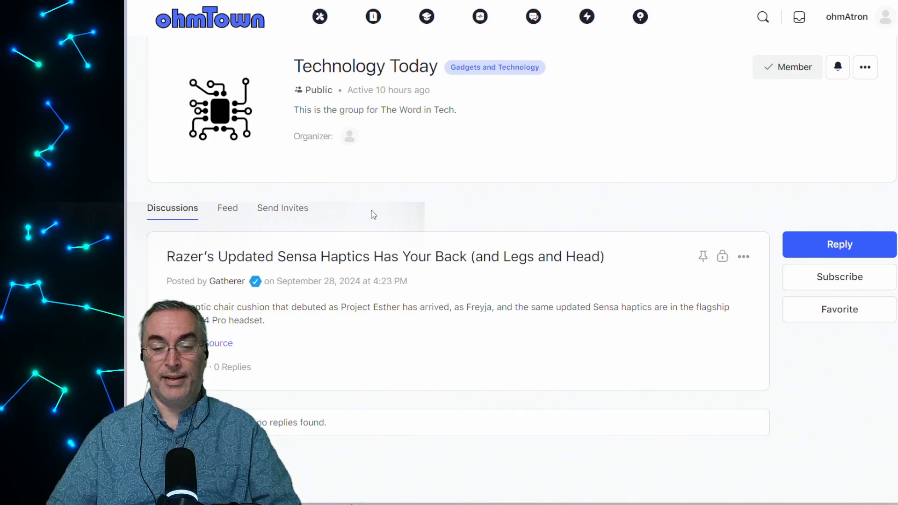
pyautogui.moveTo(417, 361)
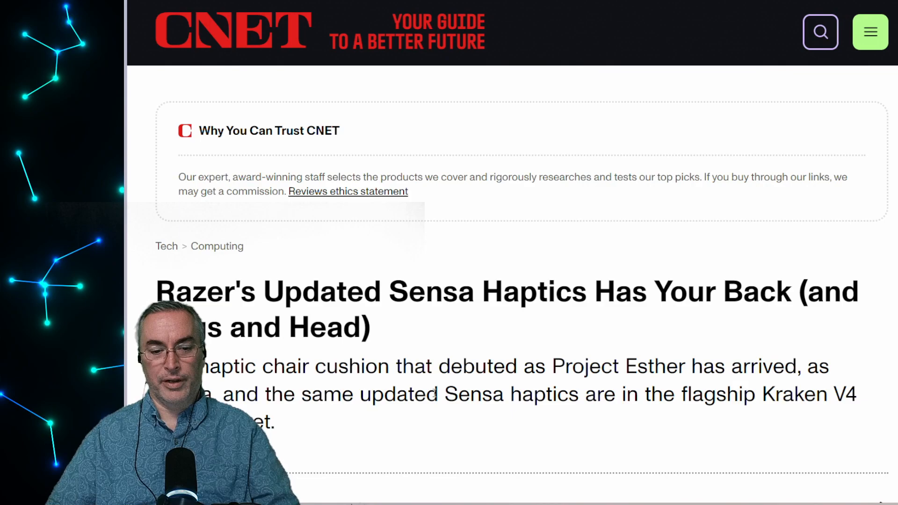
# Scroll the CNET Razer article to the Freyja, Sensa HD, Synapse 4 and pricing paragraphs
pyautogui.scroll(-3)
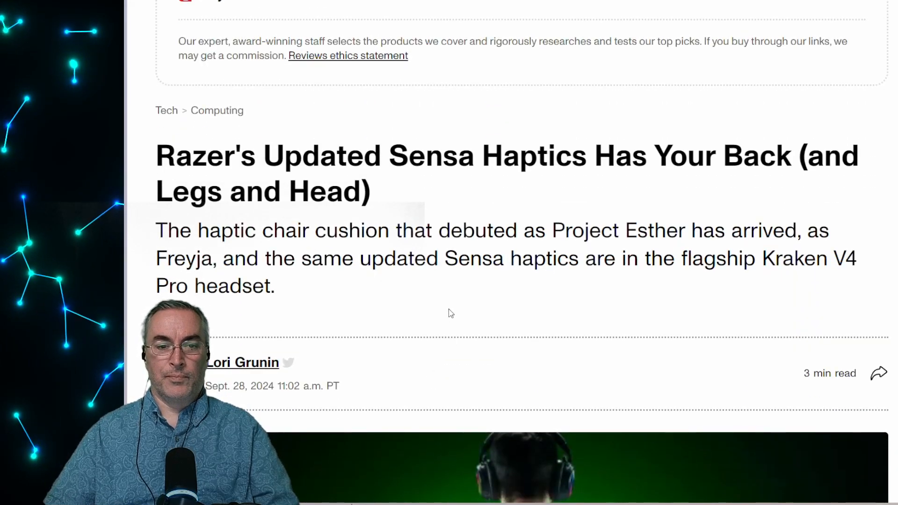
pyautogui.scroll(-3)
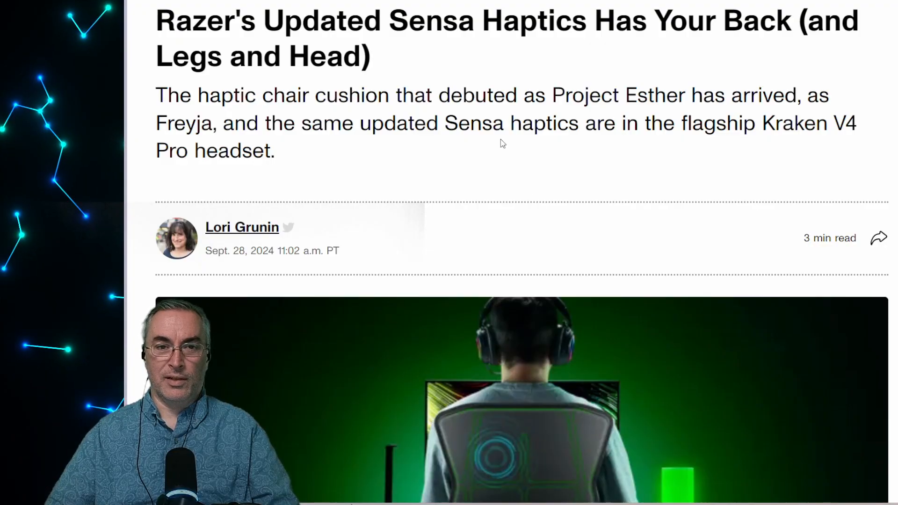
pyautogui.moveTo(485, 198)
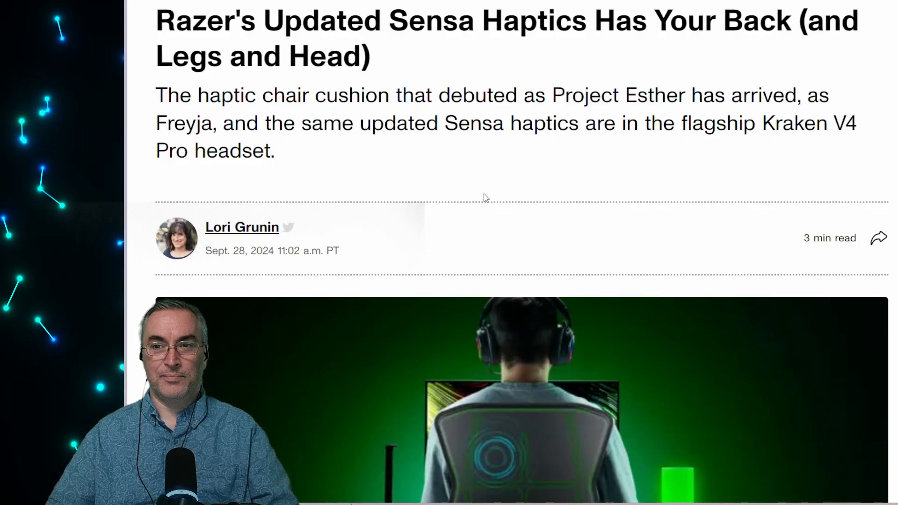
pyautogui.moveTo(418, 173)
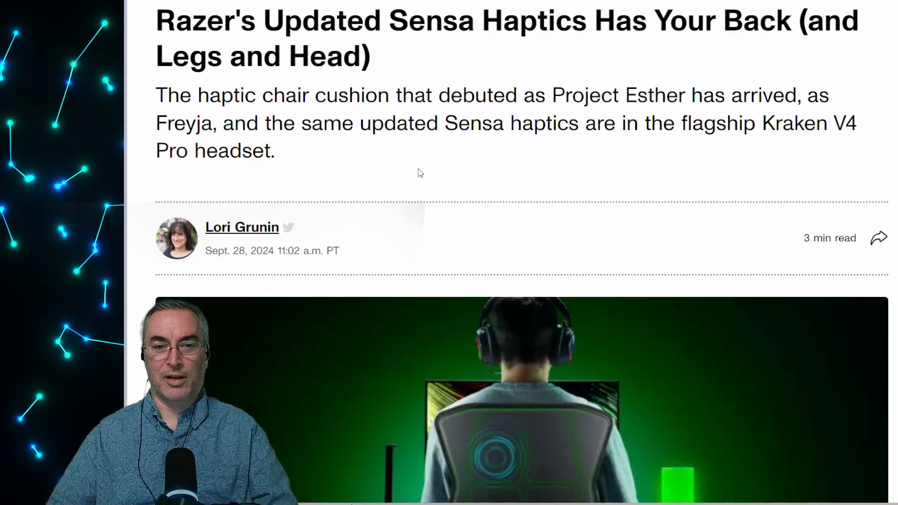
pyautogui.scroll(-3)
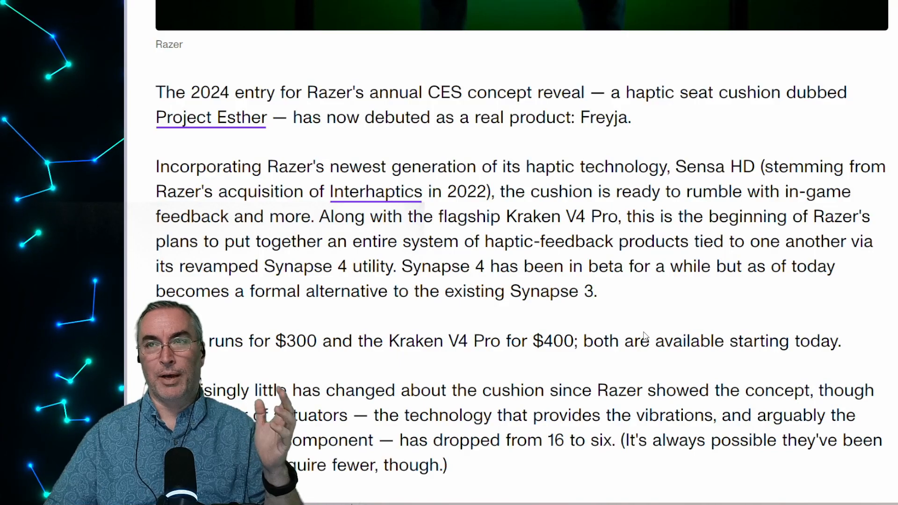
# Read on past the cushion image to audio-to-haptics conversion, chair compatibility and straps
pyautogui.scroll(-3)
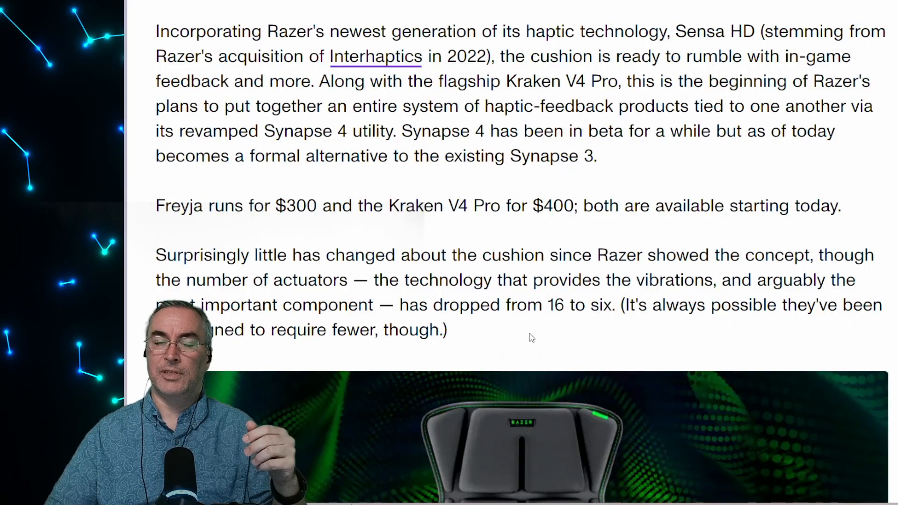
pyautogui.scroll(-3)
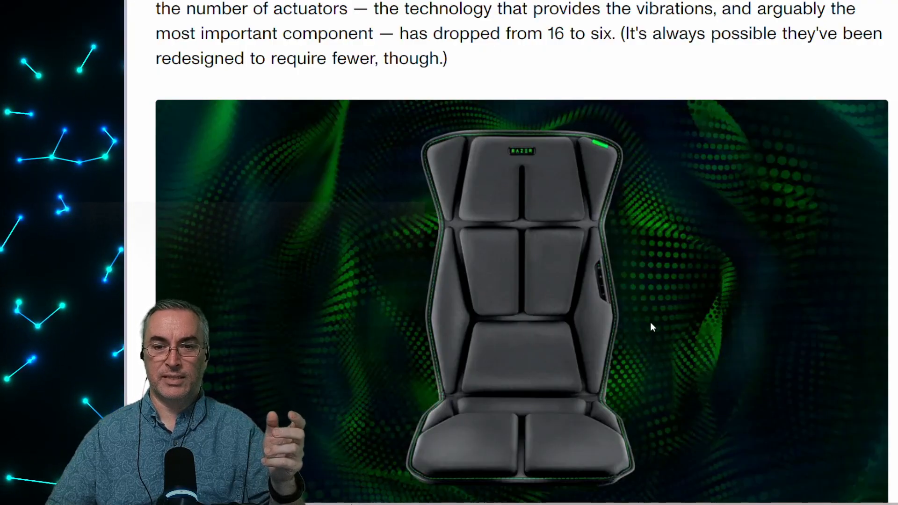
pyautogui.scroll(-3)
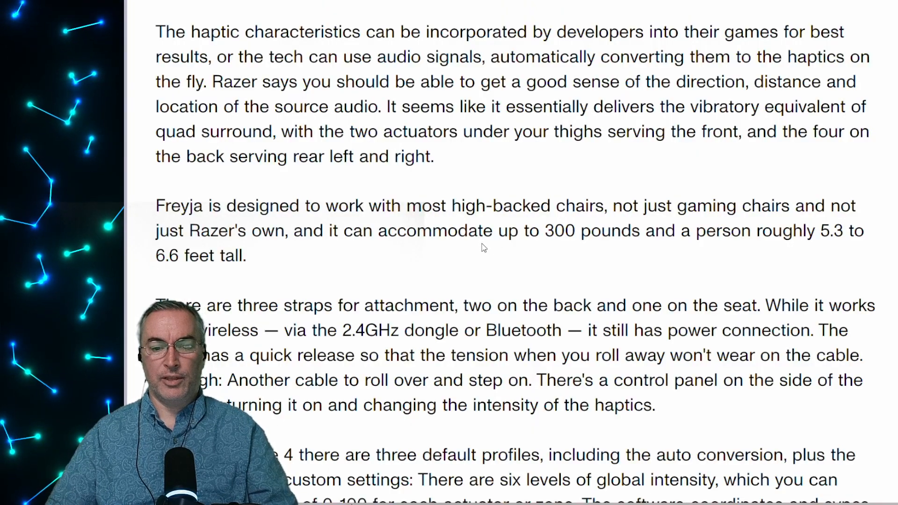
# Scroll through the Kraken V4 Pro section and back up to the Project Esther paragraphs
pyautogui.scroll(-3)
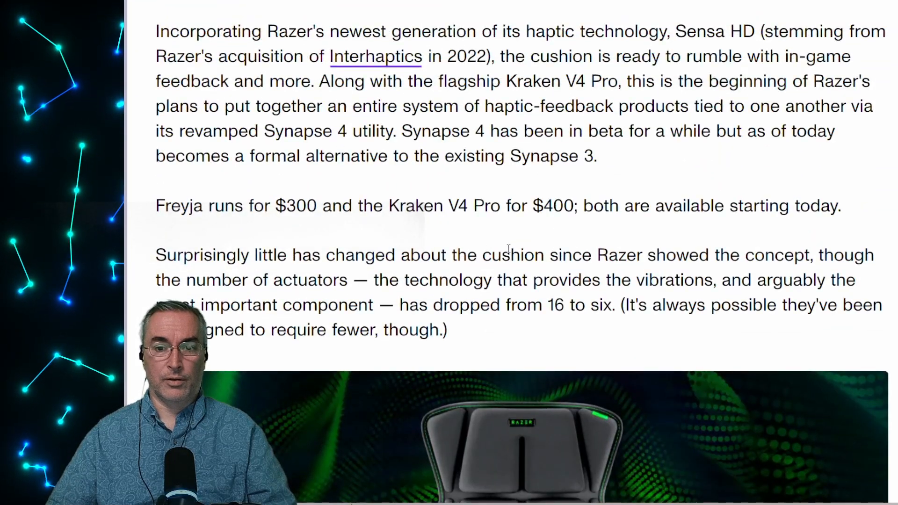
pyautogui.scroll(-3)
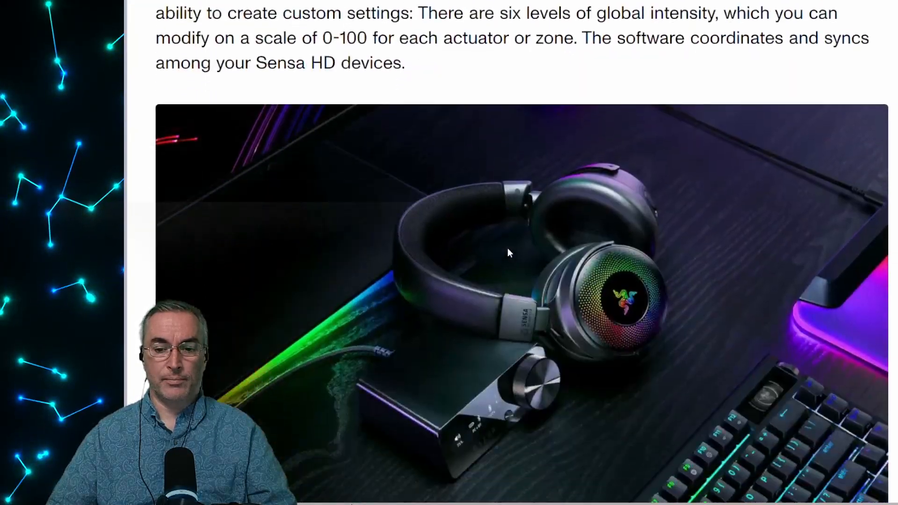
pyautogui.scroll(-3)
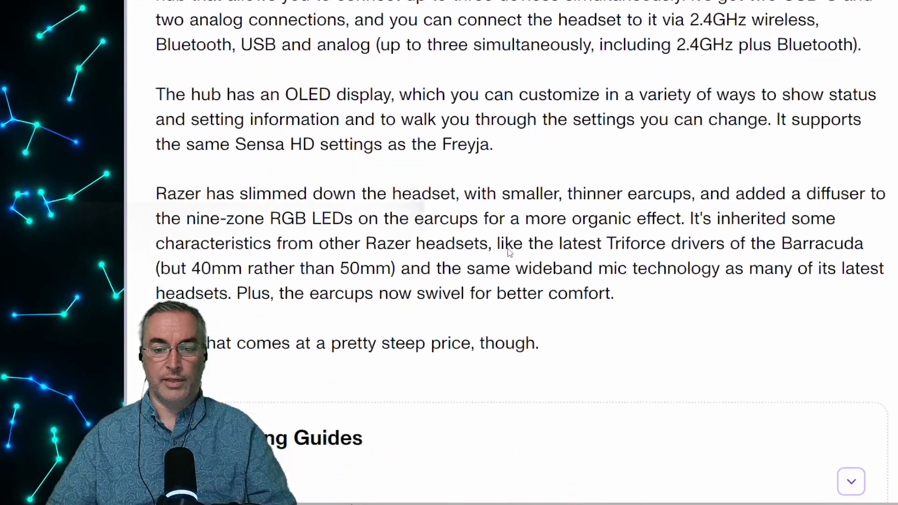
pyautogui.scroll(-3)
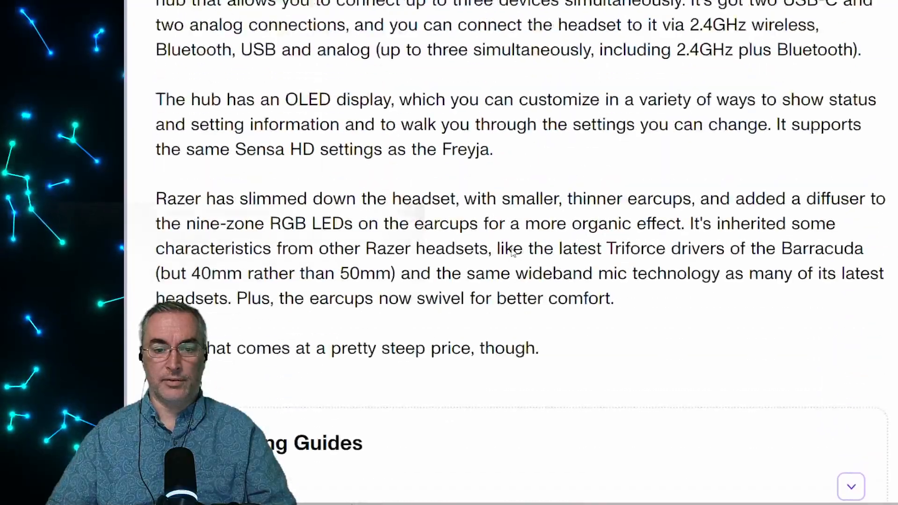
pyautogui.scroll(3)
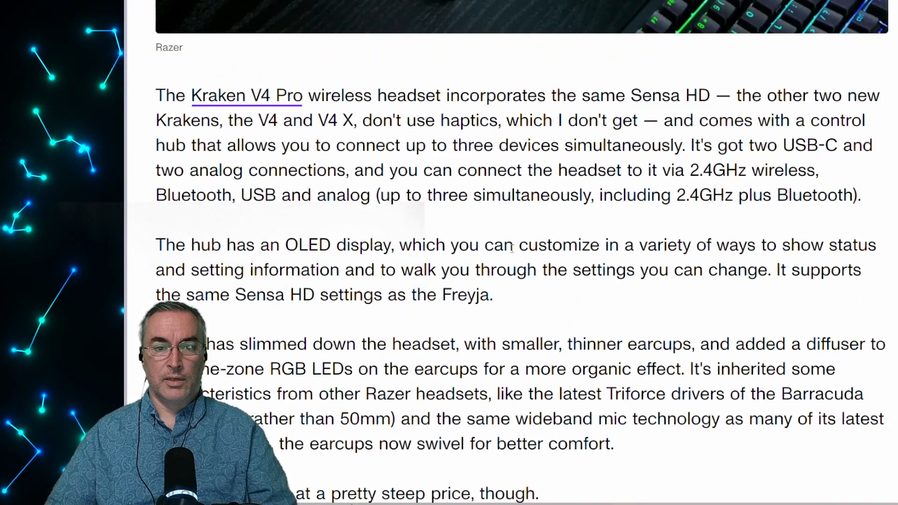
pyautogui.scroll(-3)
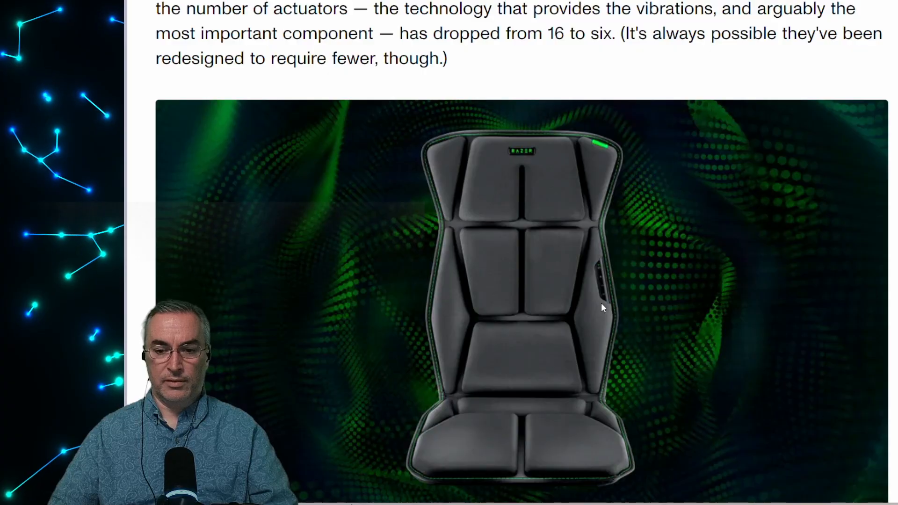
pyautogui.scroll(3)
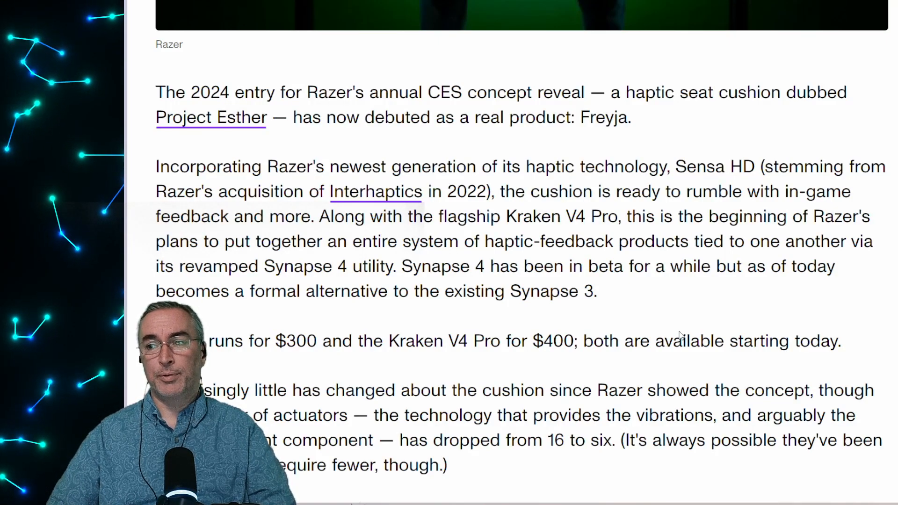
pyautogui.moveTo(580, 319)
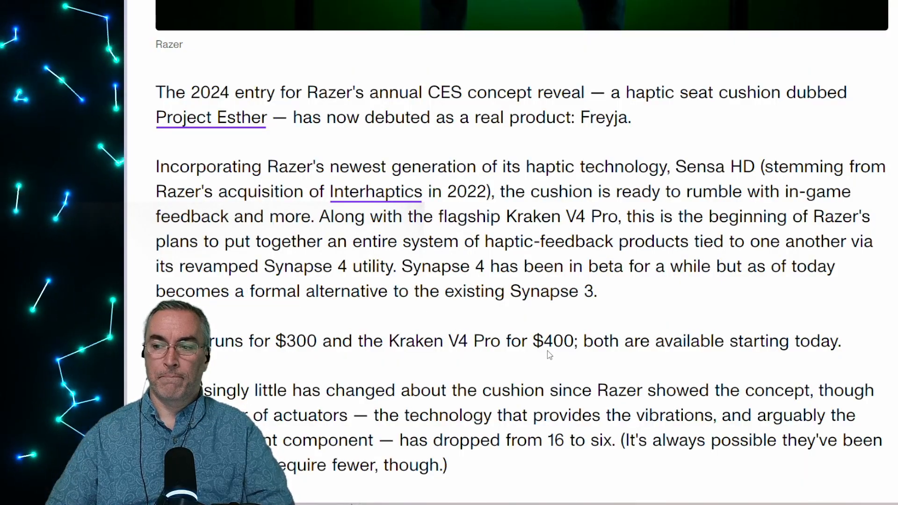
pyautogui.moveTo(452, 327)
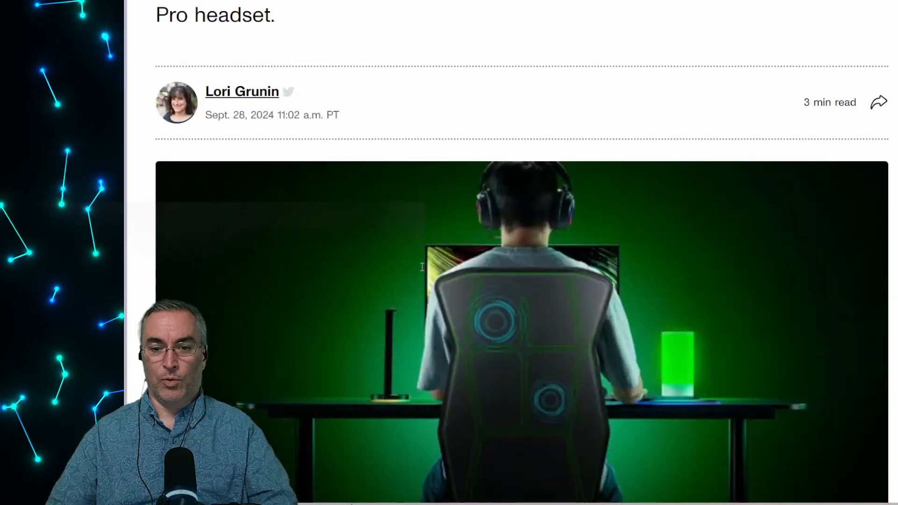
pyautogui.scroll(-3)
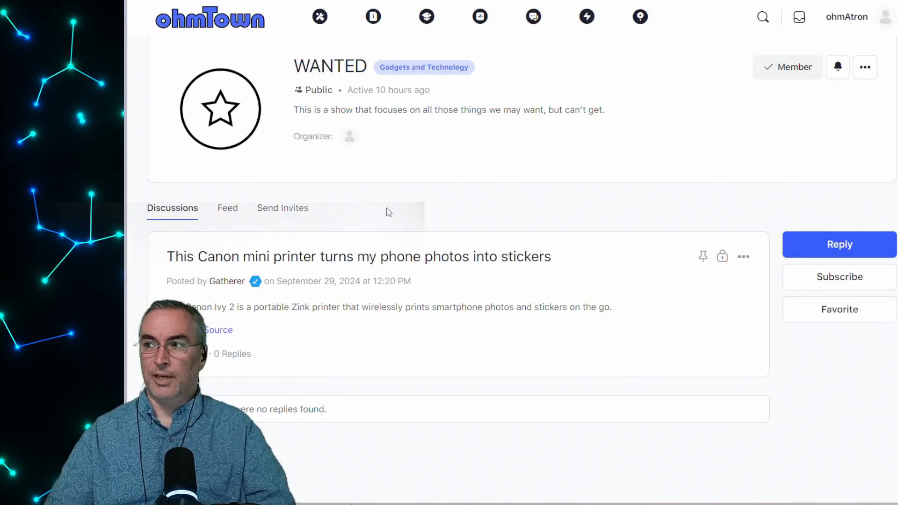
pyautogui.moveTo(401, 211)
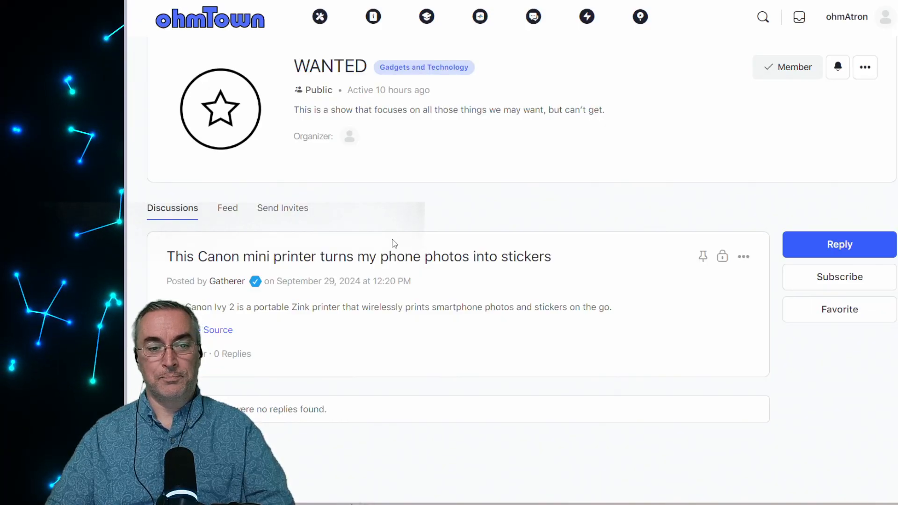
pyautogui.moveTo(436, 211)
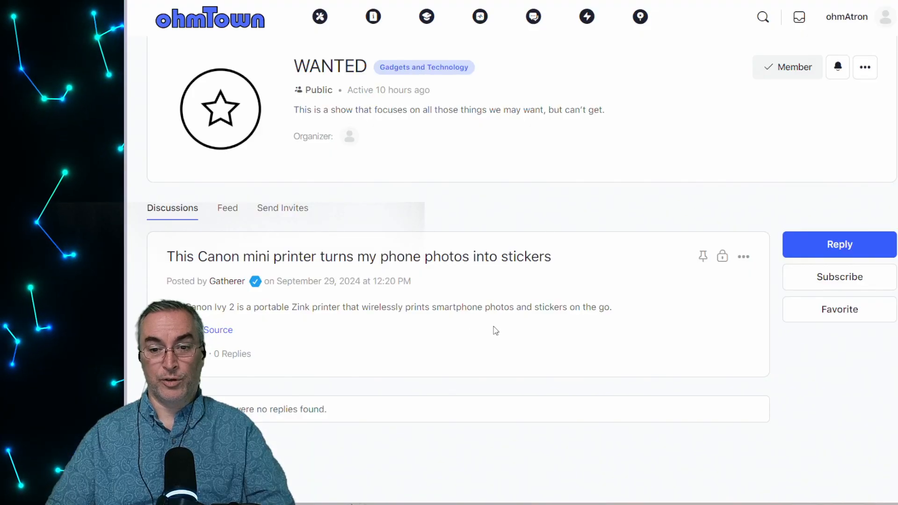
pyautogui.moveTo(517, 336)
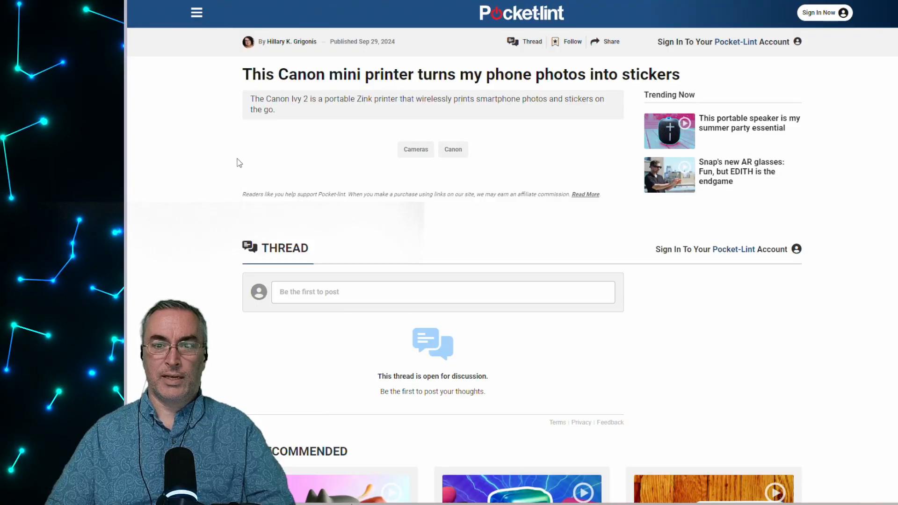
pyautogui.doubleClick(364, 99)
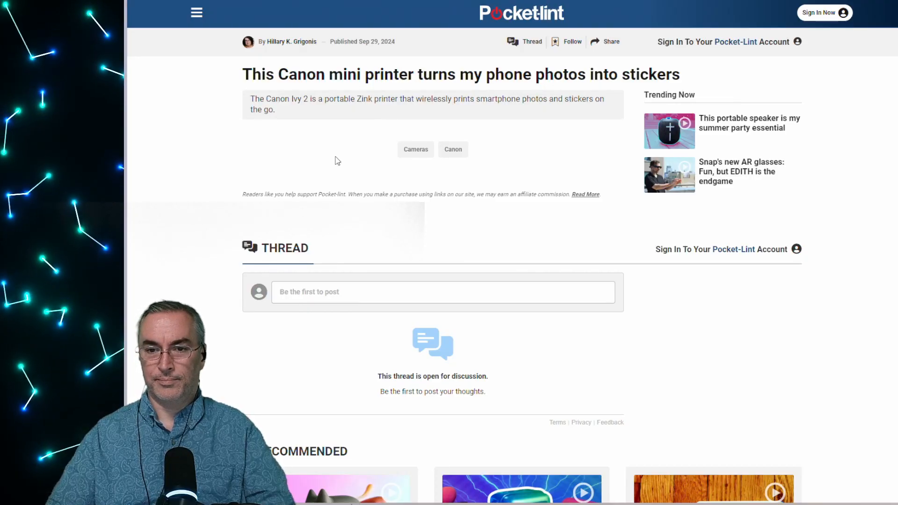
pyautogui.moveTo(313, 210)
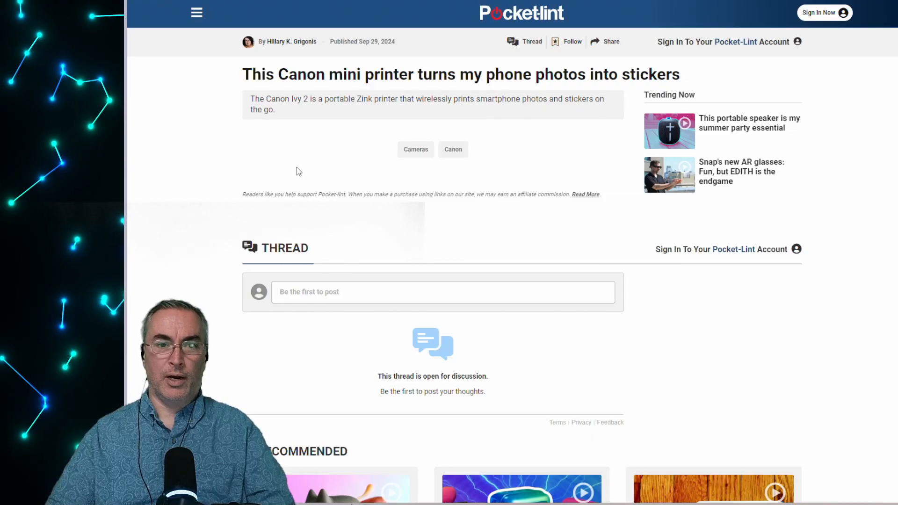
pyautogui.moveTo(272, 127)
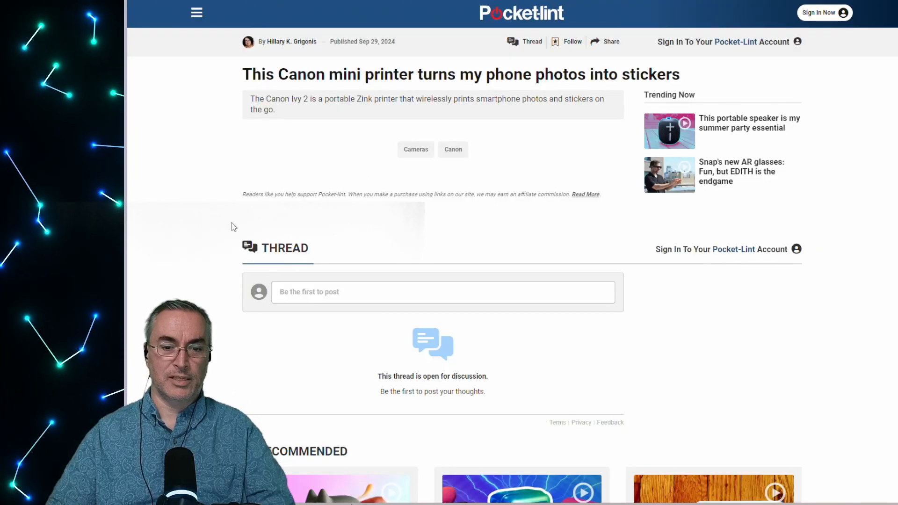
pyautogui.scroll(-3)
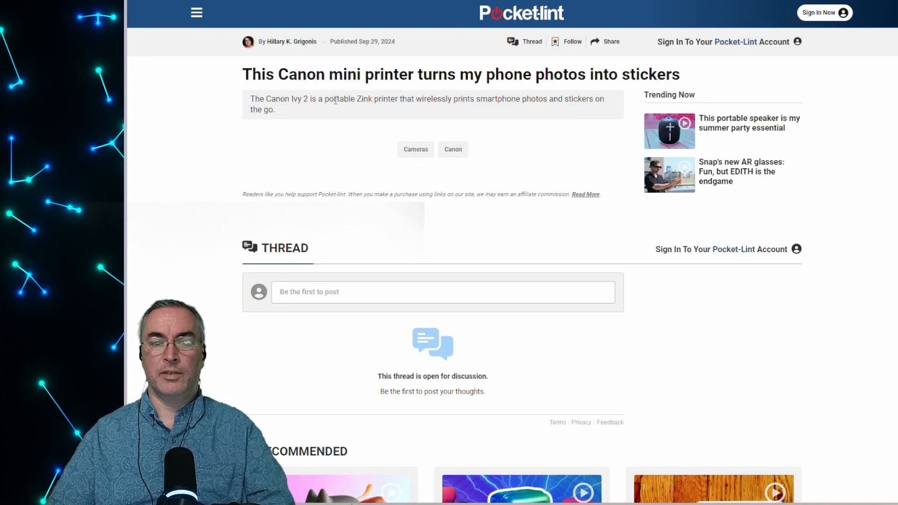
pyautogui.doubleClick(362, 99)
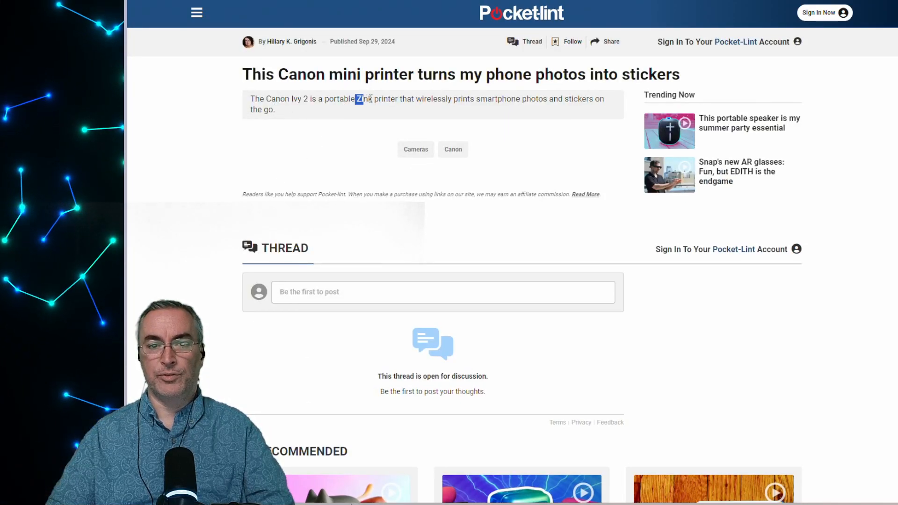
pyautogui.moveTo(357, 99); pyautogui.dragTo(397, 98)
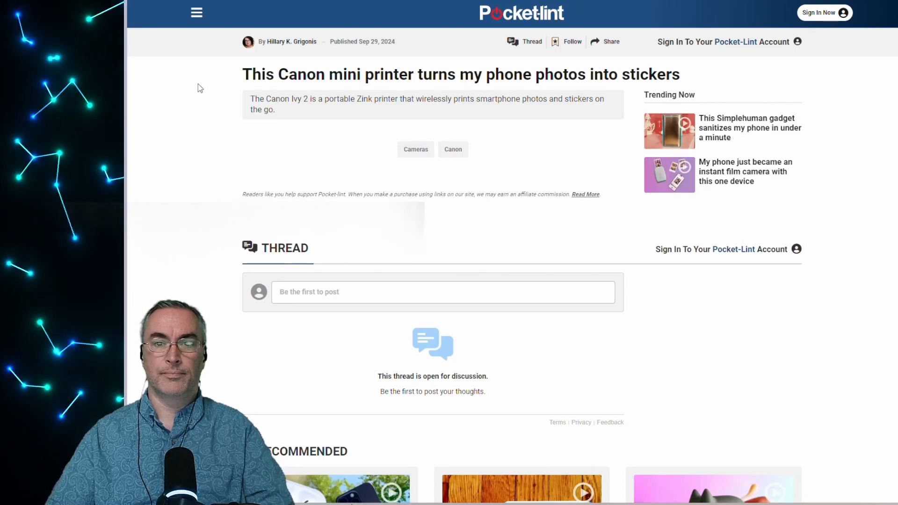
pyautogui.moveTo(206, 158)
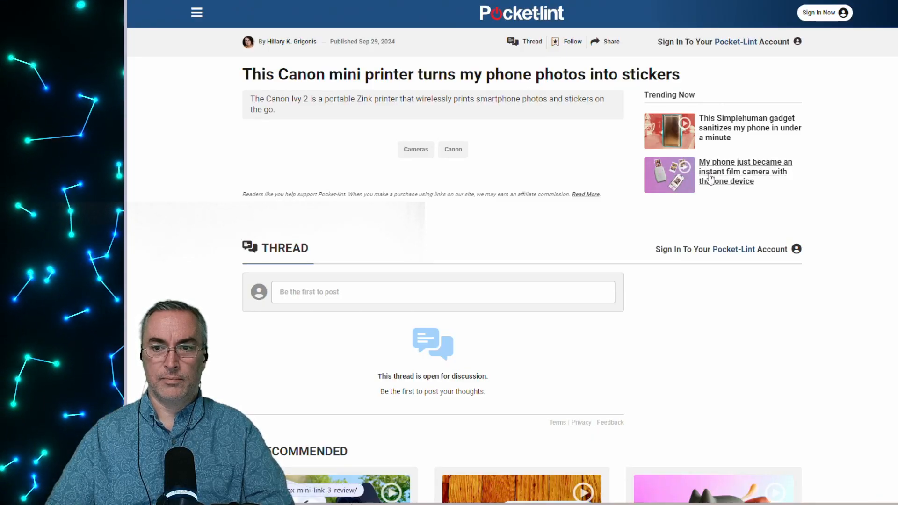
pyautogui.moveTo(743, 171)
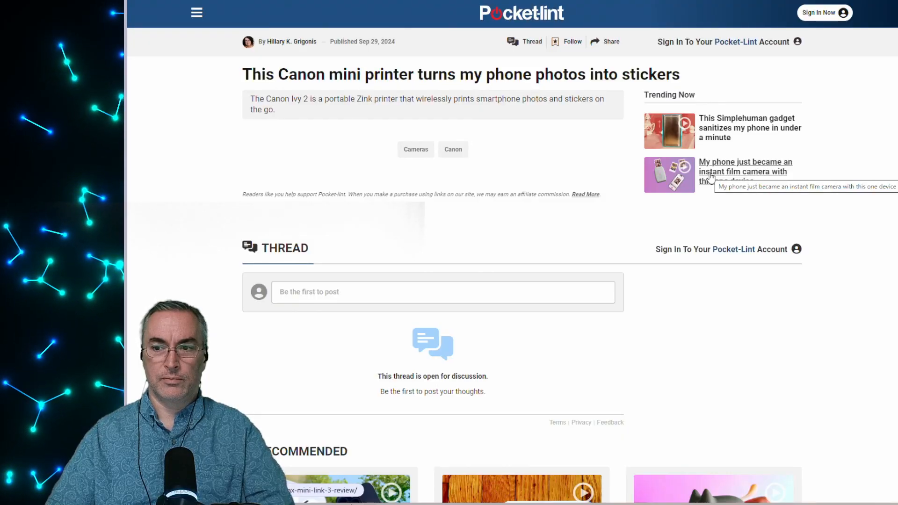
# Open the trending 'My phone just became an instant film camera' Instax Mini Link 3 article
pyautogui.click(745, 171)
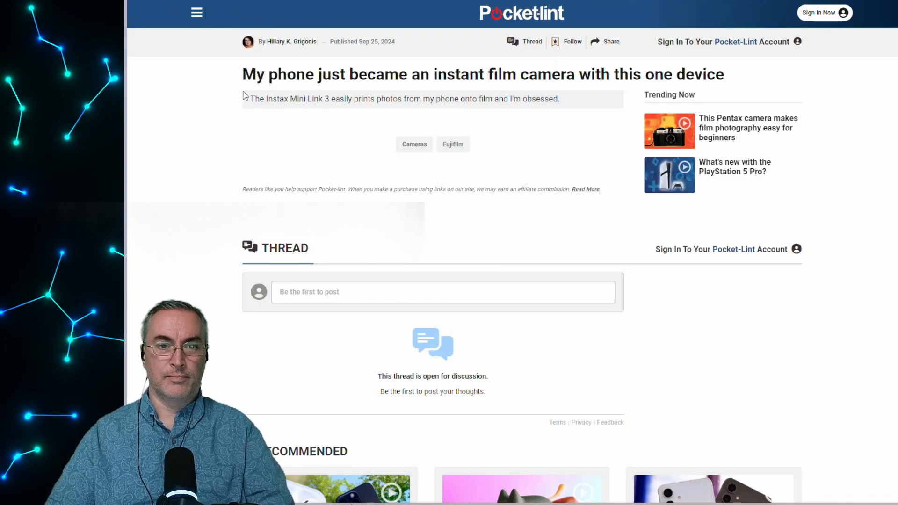
pyautogui.moveTo(268, 100)
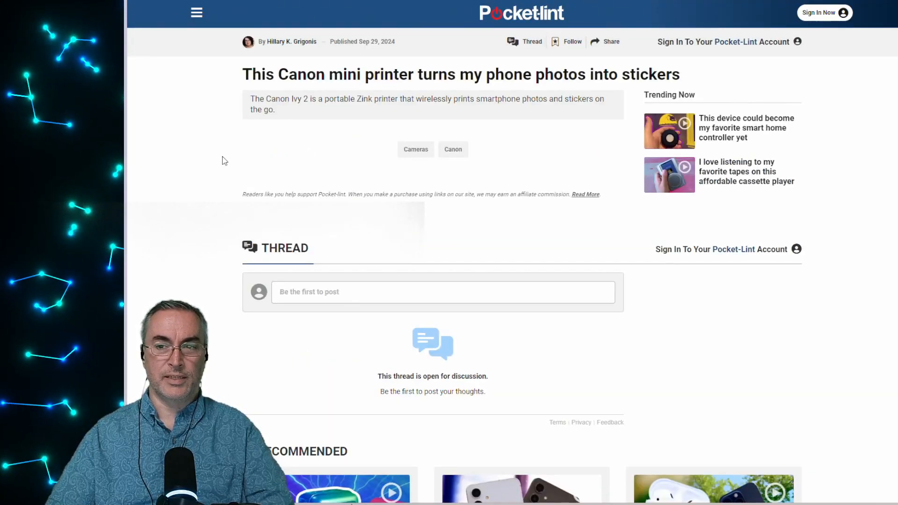
pyautogui.moveTo(287, 188)
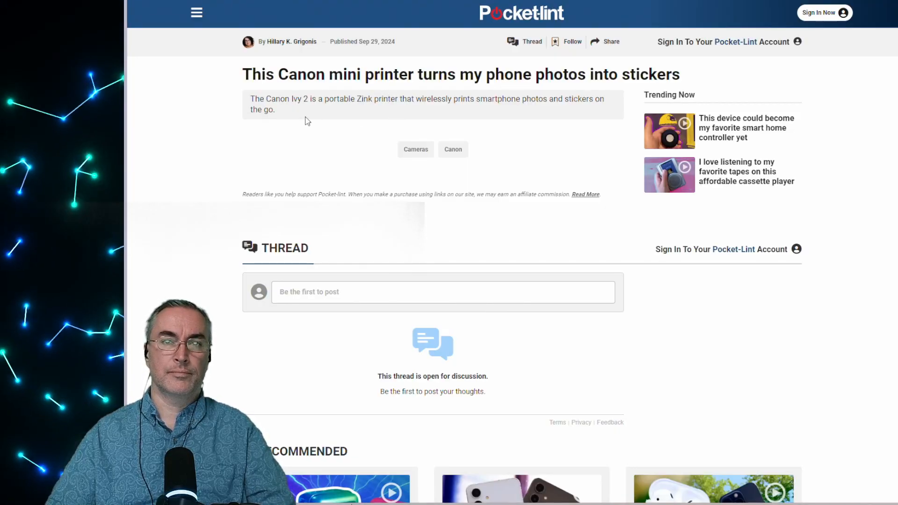
pyautogui.moveTo(212, 149)
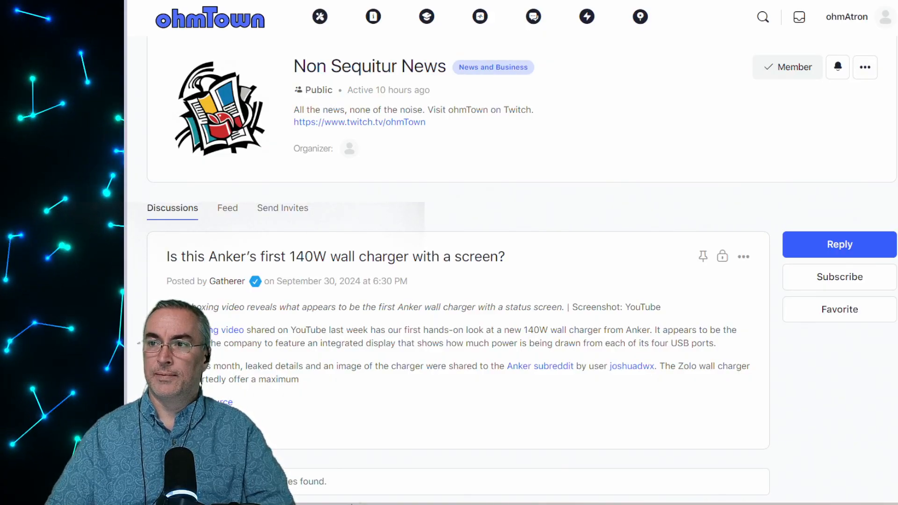
pyautogui.moveTo(457, 196)
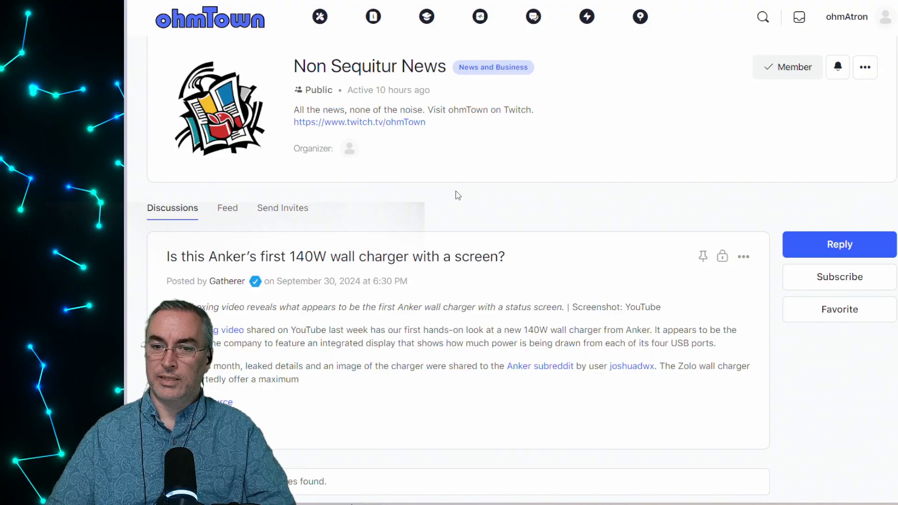
pyautogui.moveTo(440, 213)
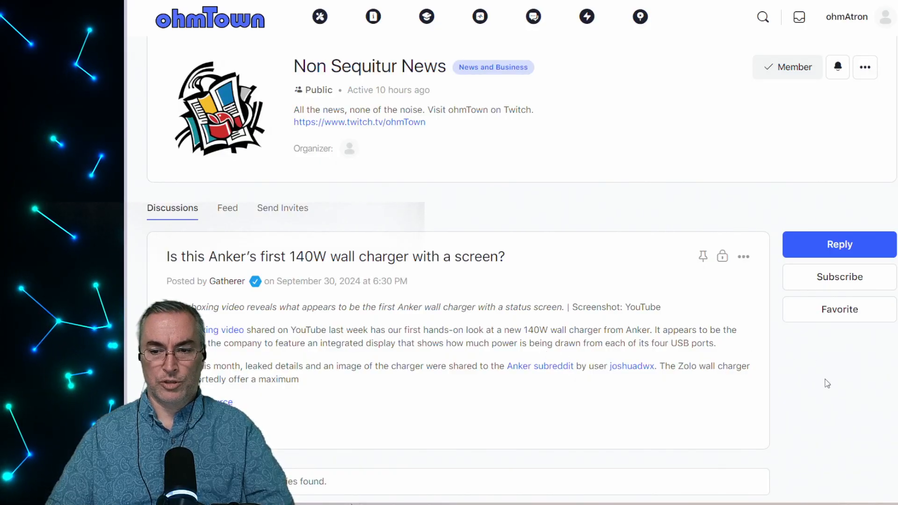
pyautogui.moveTo(819, 385)
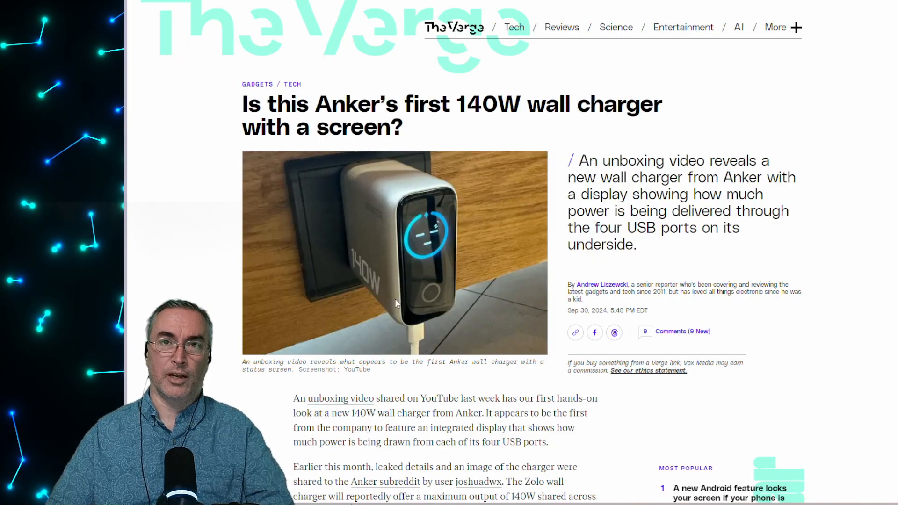
pyautogui.moveTo(366, 303)
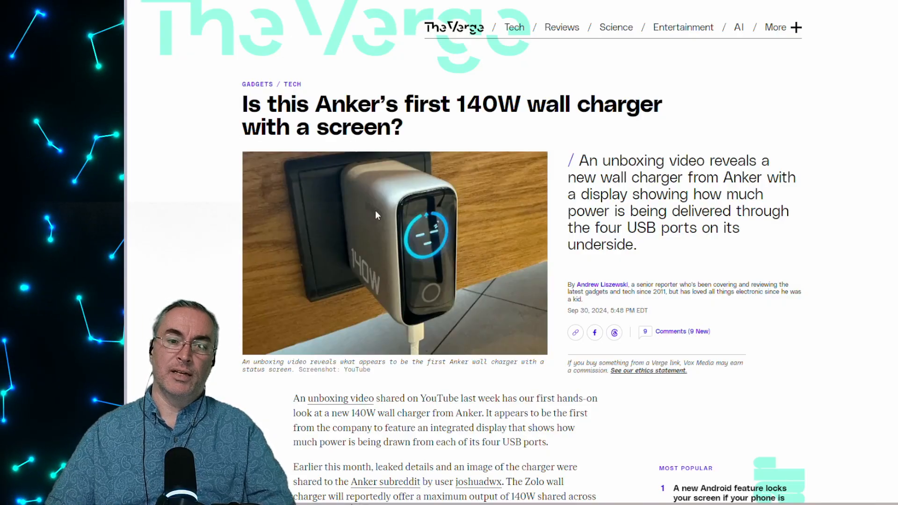
pyautogui.moveTo(375, 232)
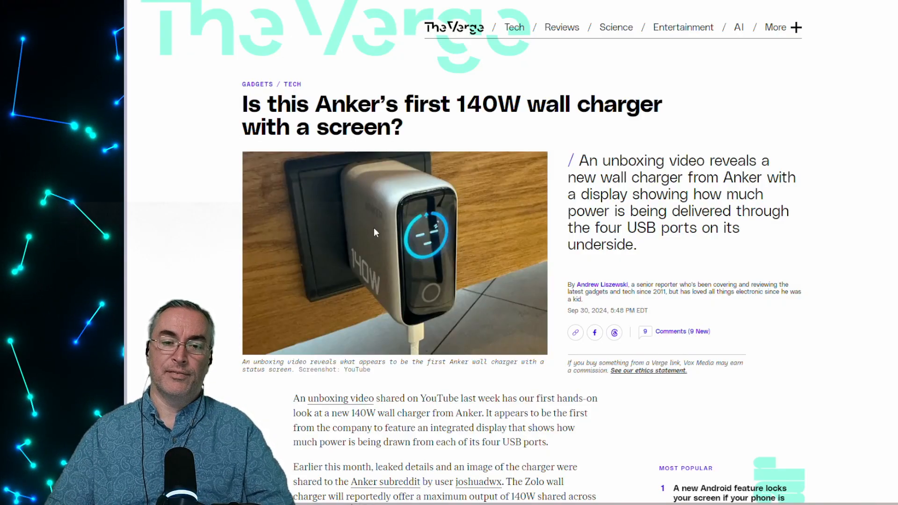
pyautogui.moveTo(353, 202)
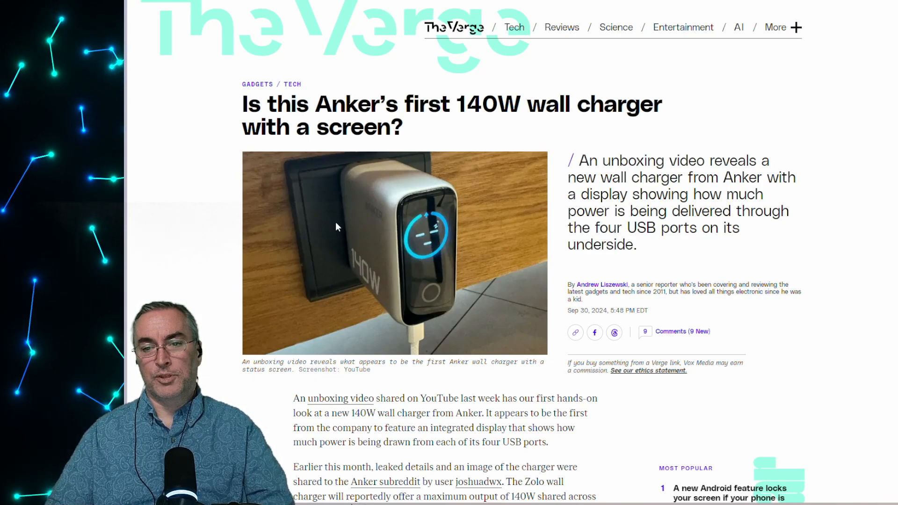
pyautogui.scroll(-3)
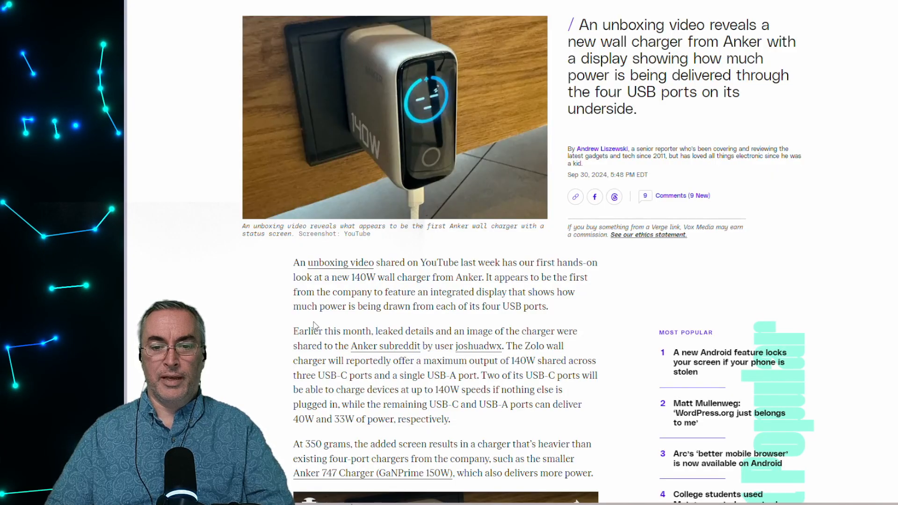
pyautogui.moveTo(469, 102)
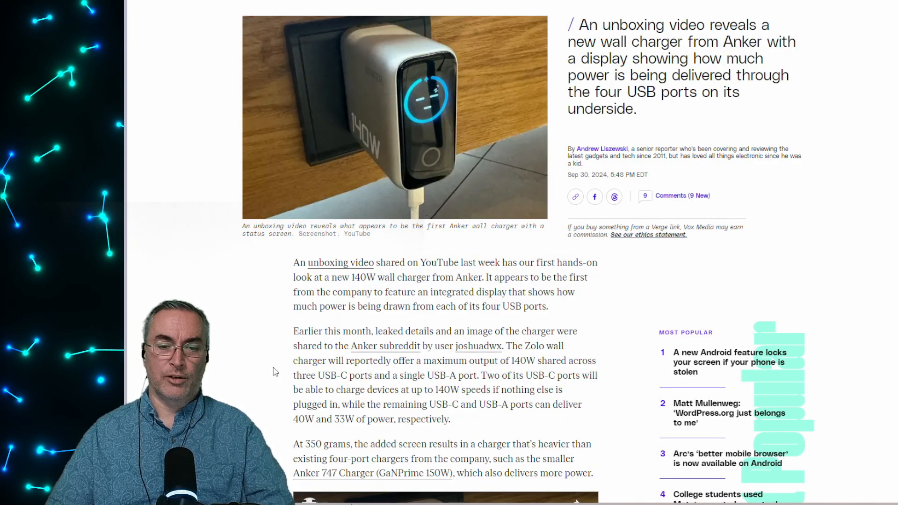
pyautogui.moveTo(259, 375)
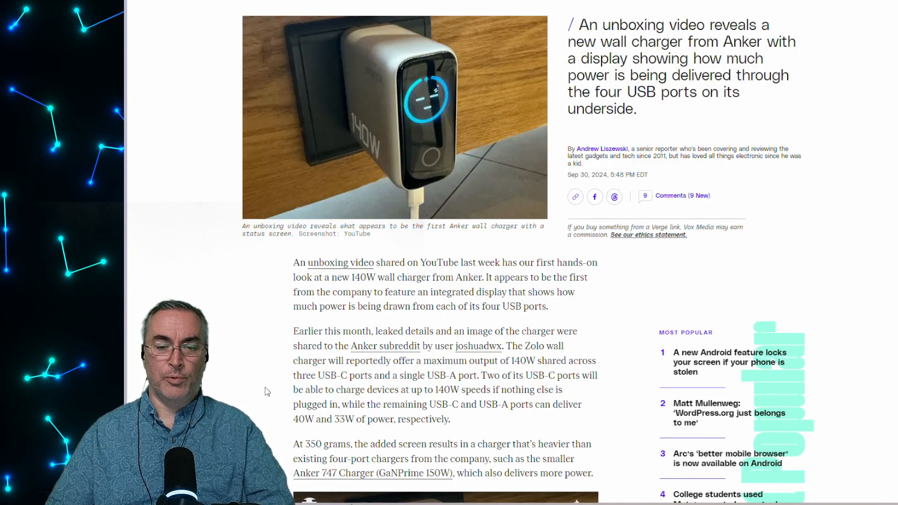
pyautogui.moveTo(275, 378)
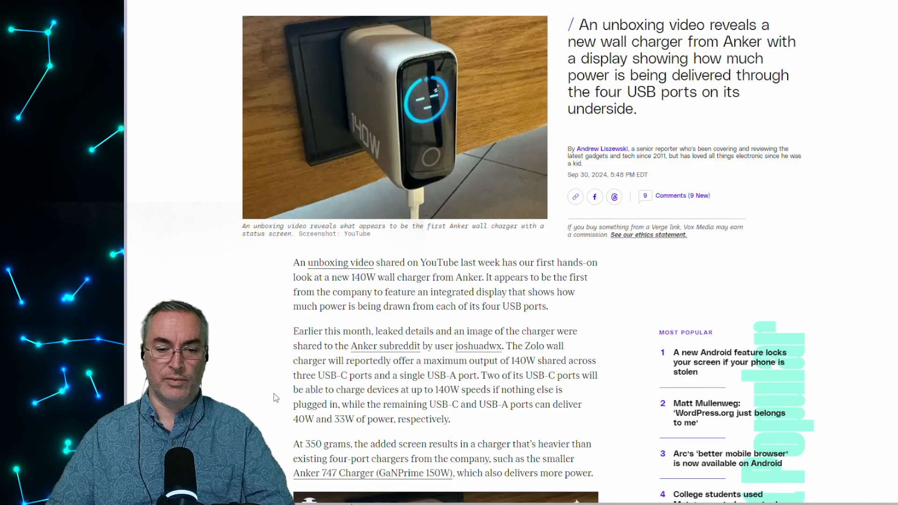
pyautogui.scroll(-3)
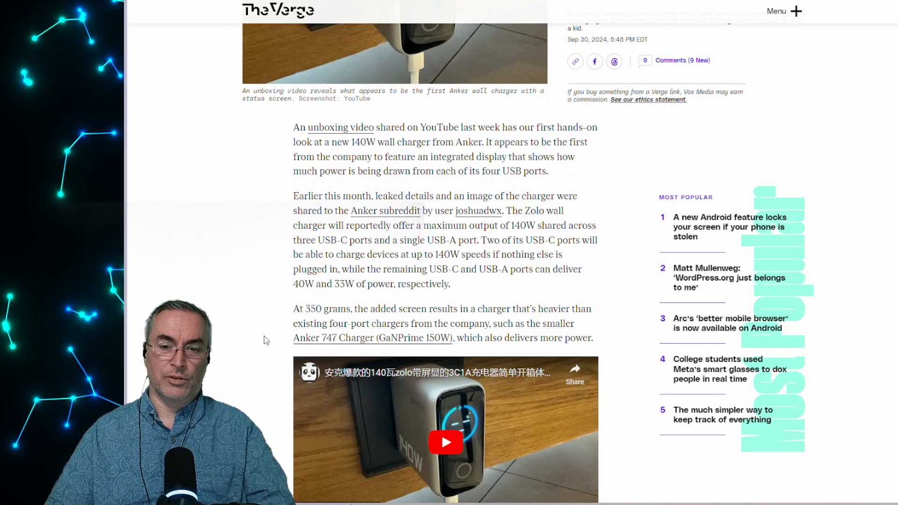
pyautogui.moveTo(271, 335)
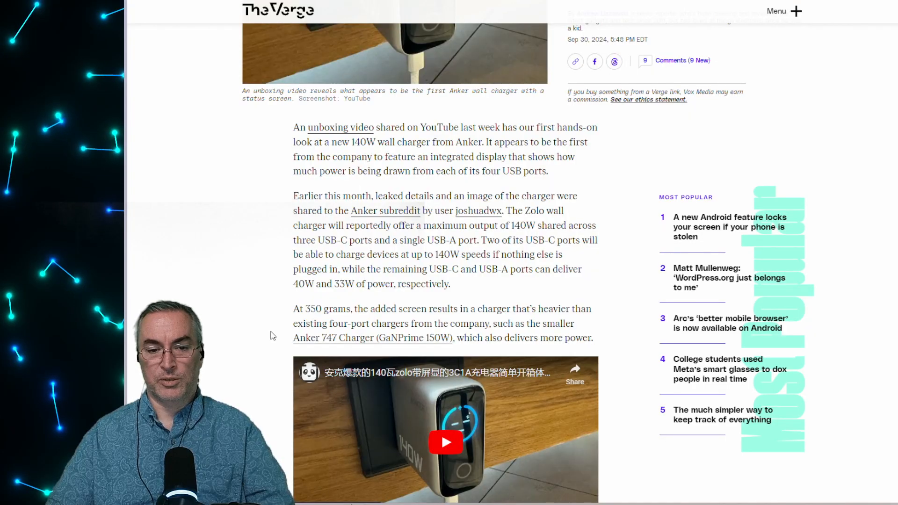
pyautogui.moveTo(273, 367)
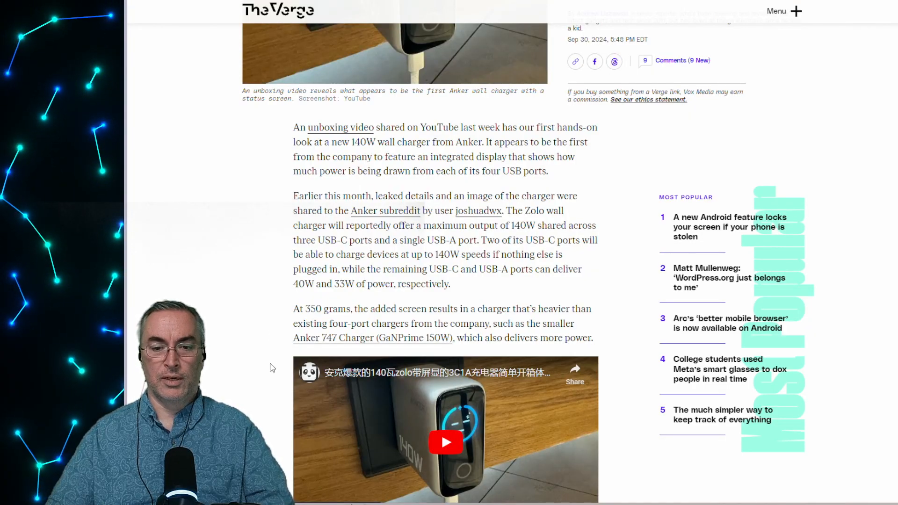
pyautogui.moveTo(415, 352)
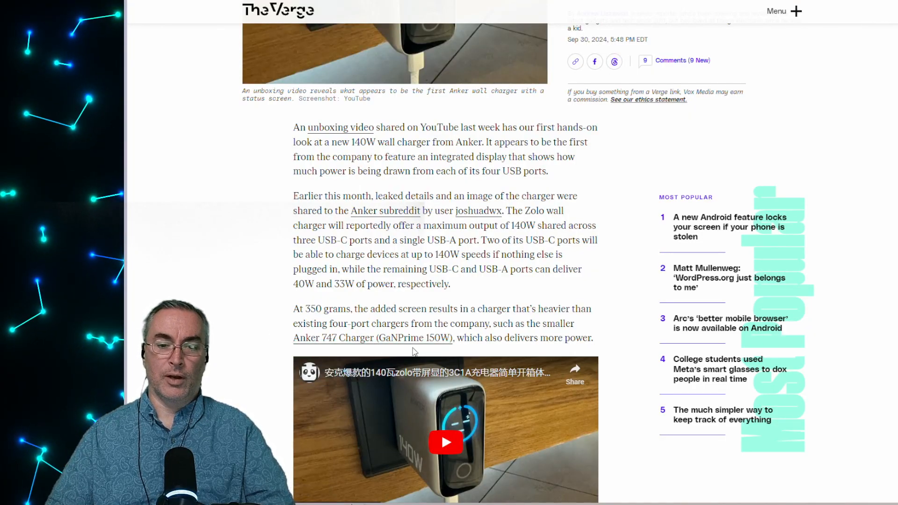
pyautogui.moveTo(435, 349)
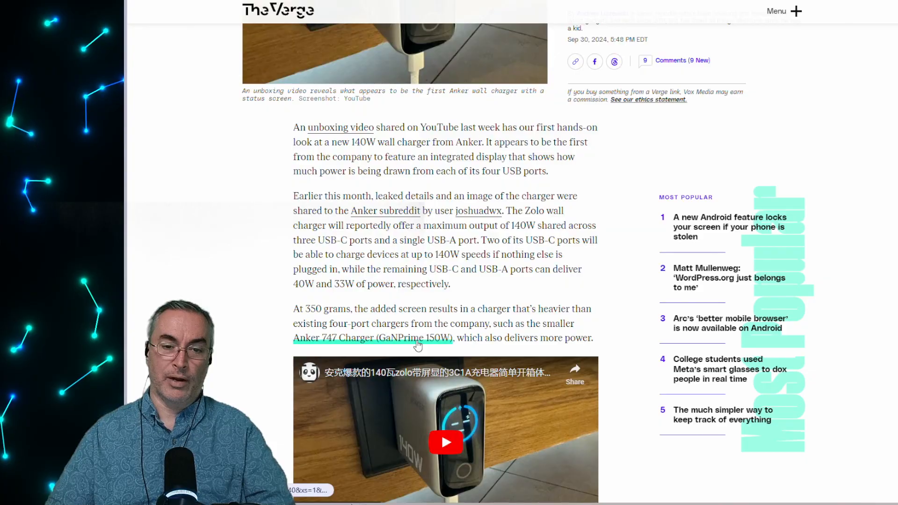
pyautogui.scroll(-3)
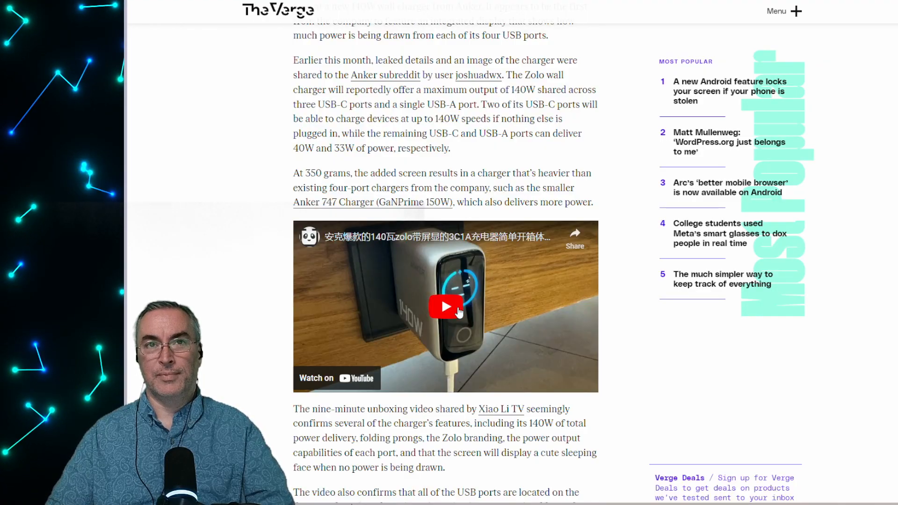
pyautogui.scroll(-3)
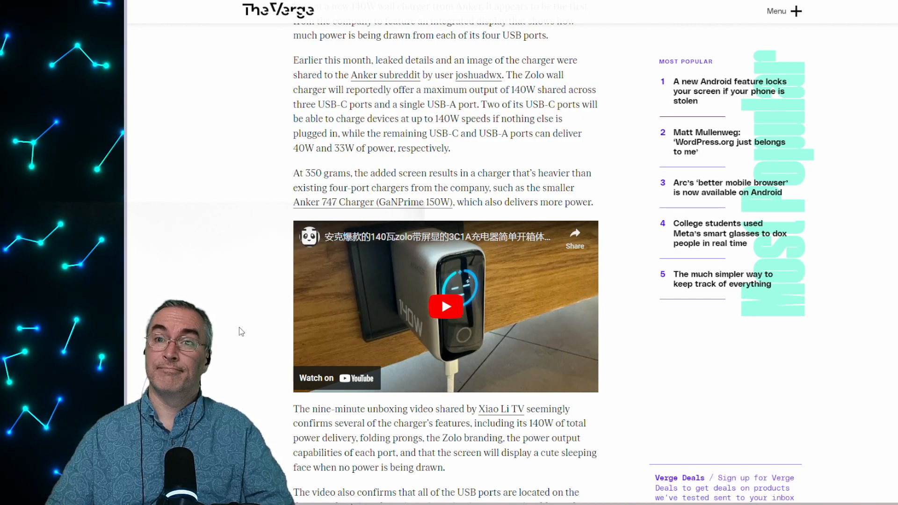
pyautogui.scroll(-3)
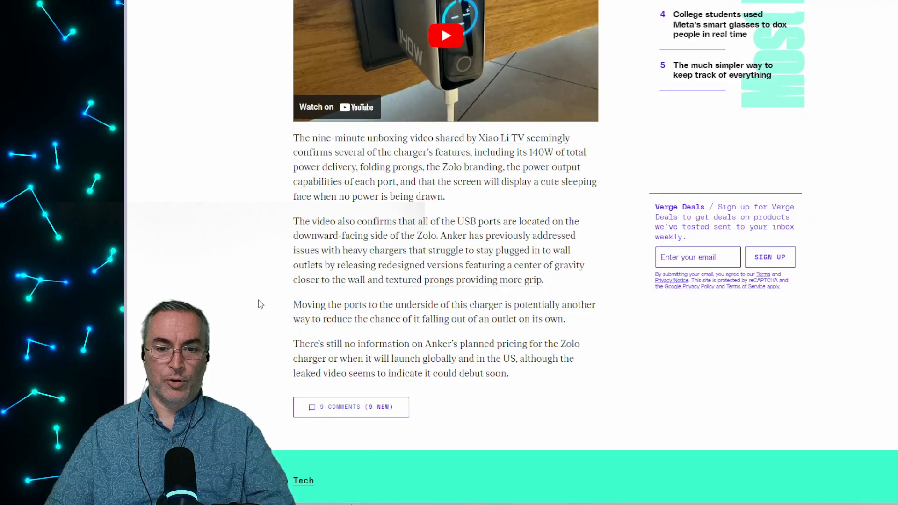
pyautogui.moveTo(265, 289)
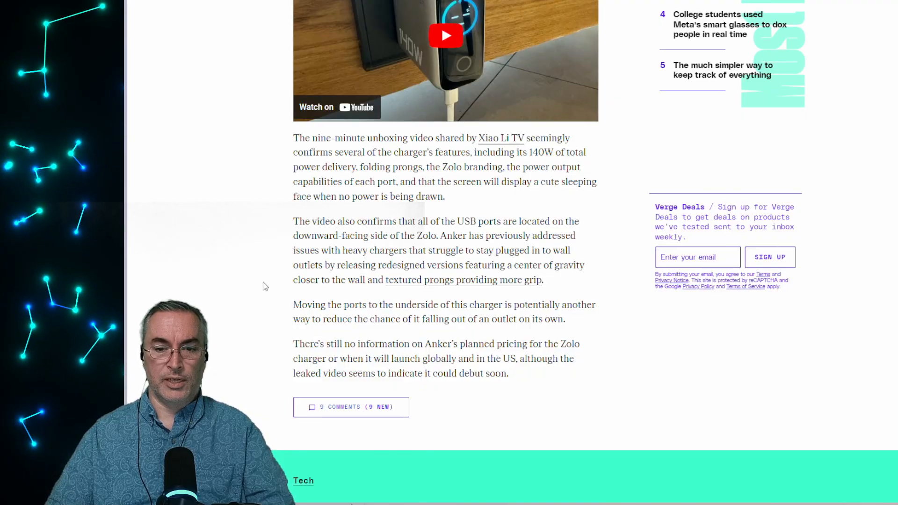
pyautogui.moveTo(581, 326)
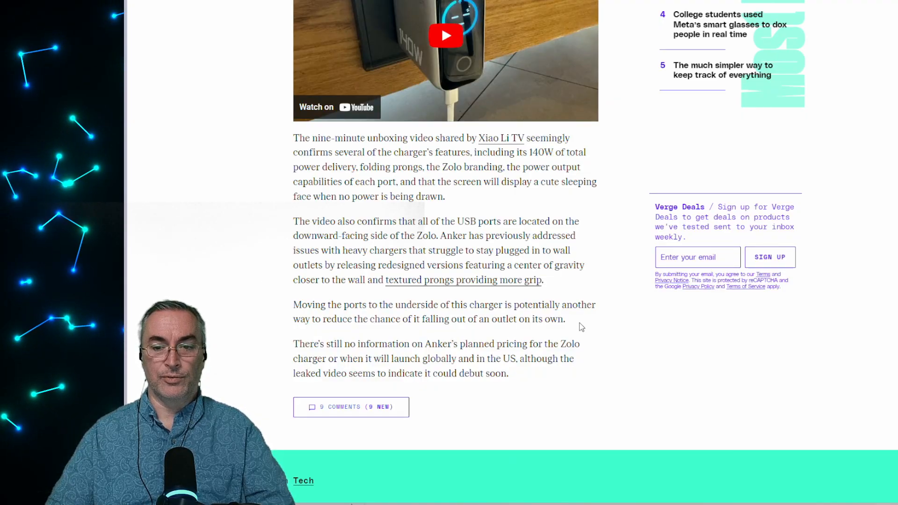
pyautogui.moveTo(293, 304); pyautogui.dragTo(565, 319)
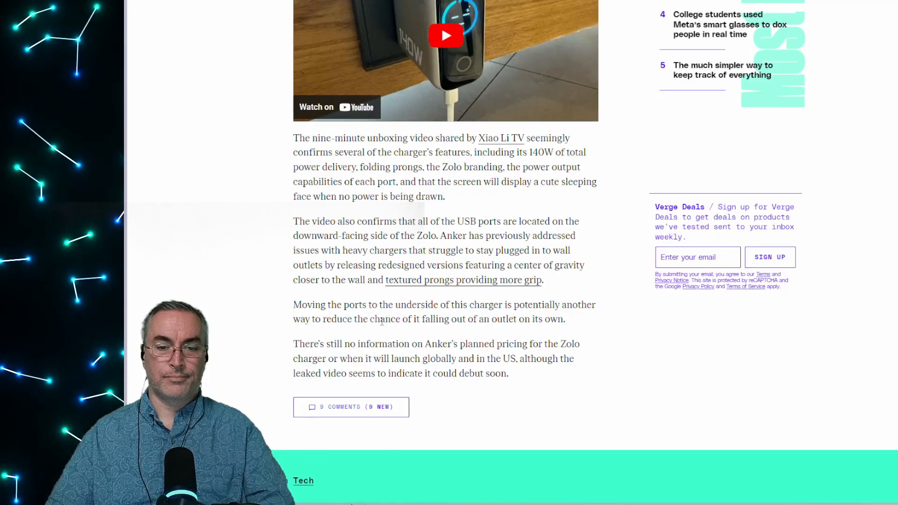
pyautogui.scroll(3)
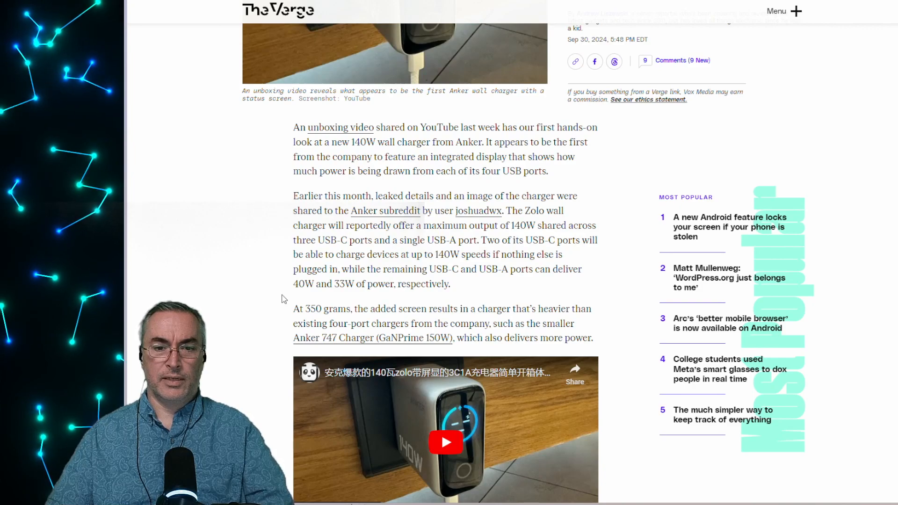
pyautogui.scroll(-3)
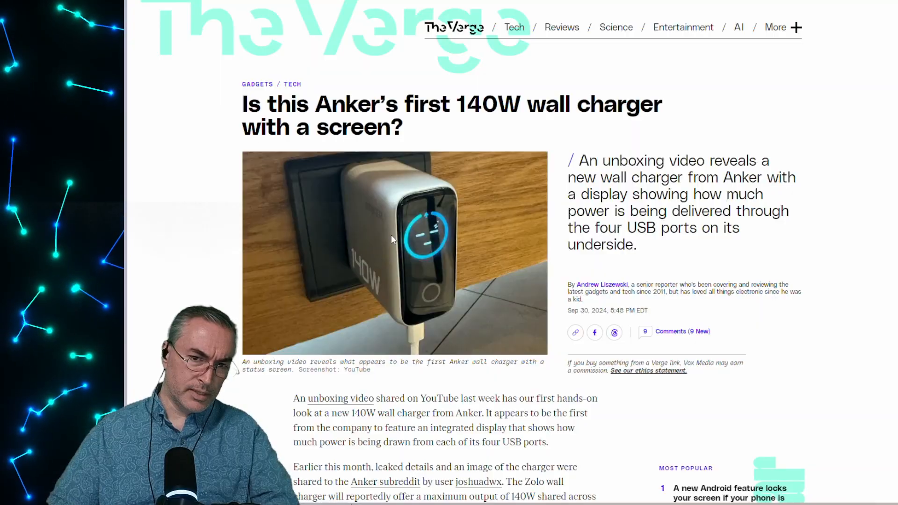
pyautogui.moveTo(388, 302)
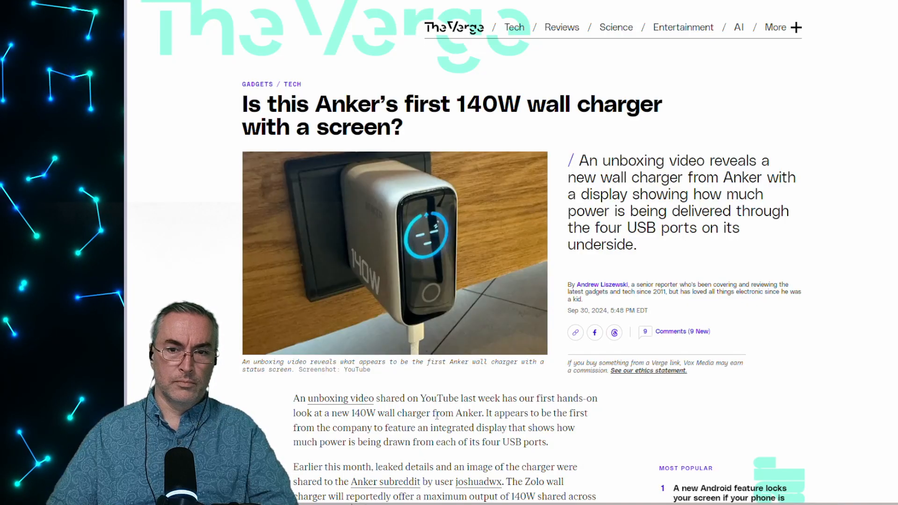
pyautogui.scroll(-3)
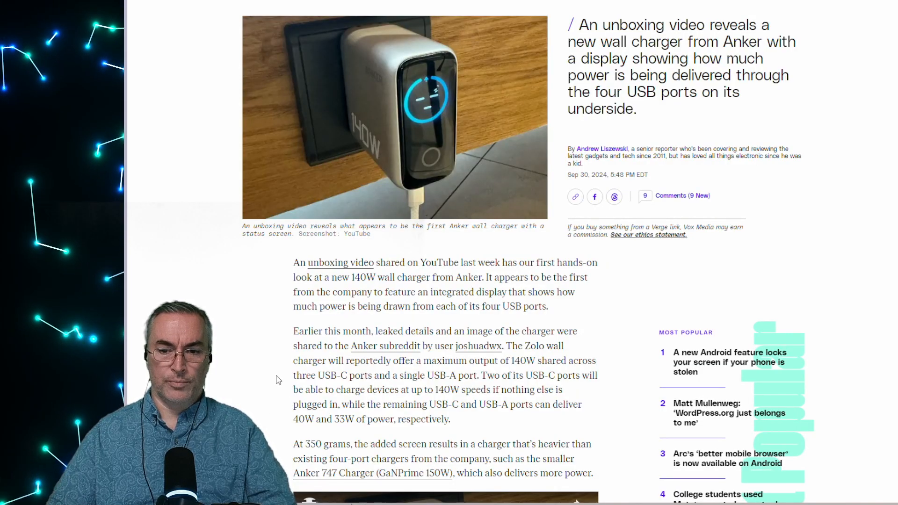
pyautogui.scroll(-3)
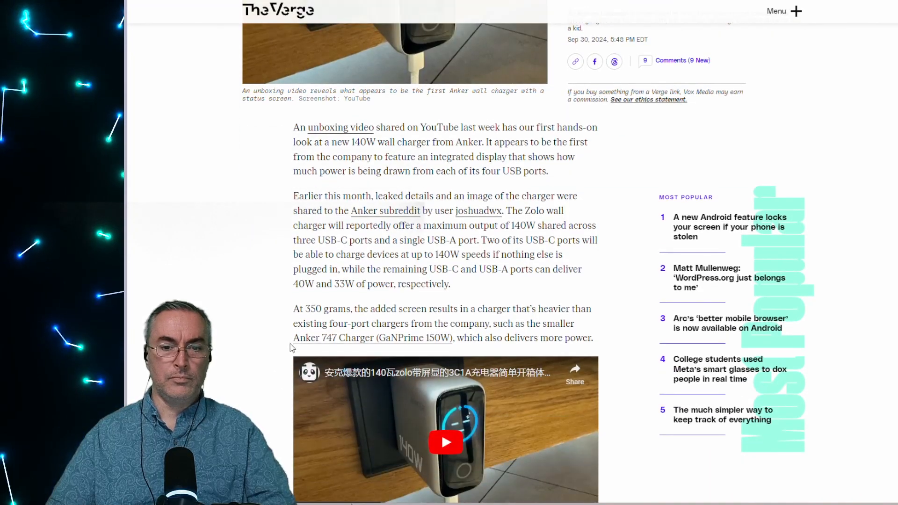
pyautogui.scroll(-3)
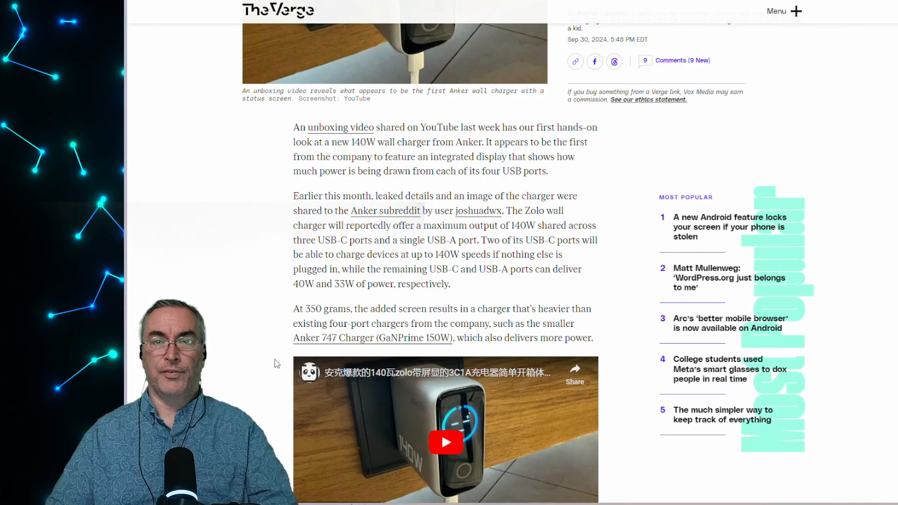
pyautogui.moveTo(506, 293)
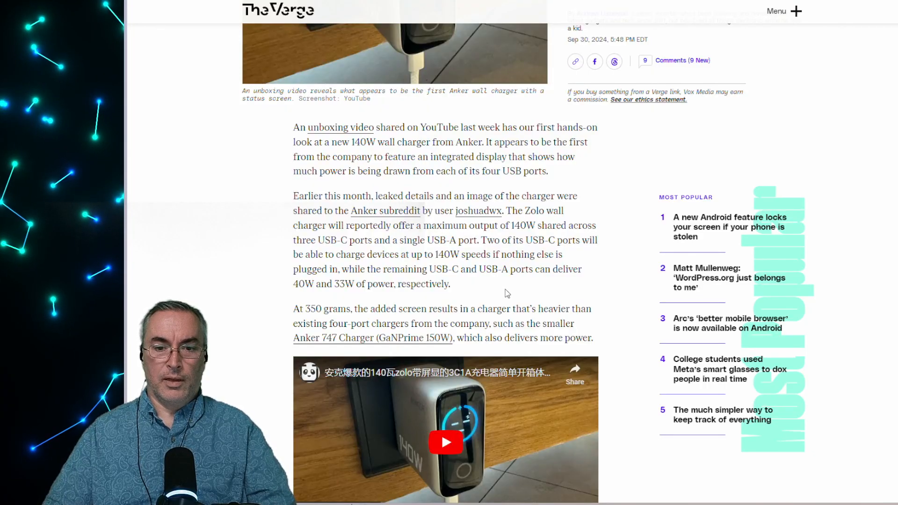
pyautogui.moveTo(497, 300)
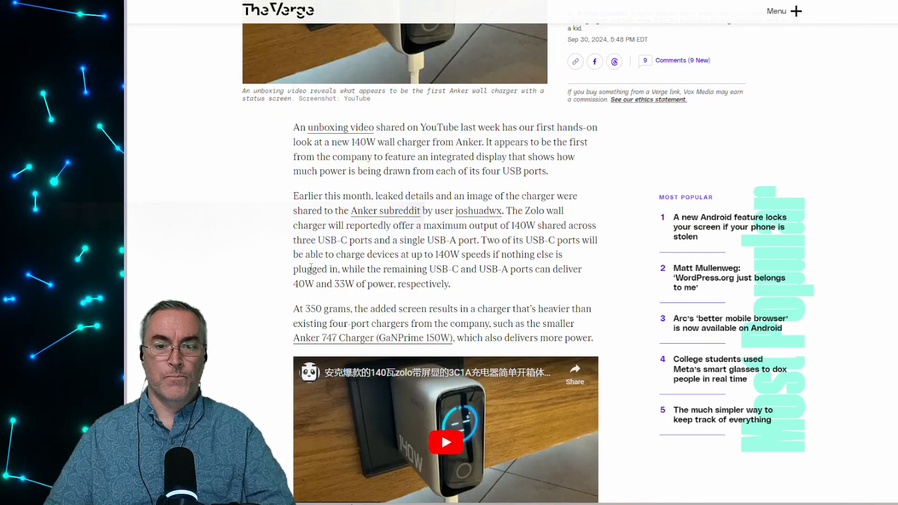
pyautogui.scroll(-3)
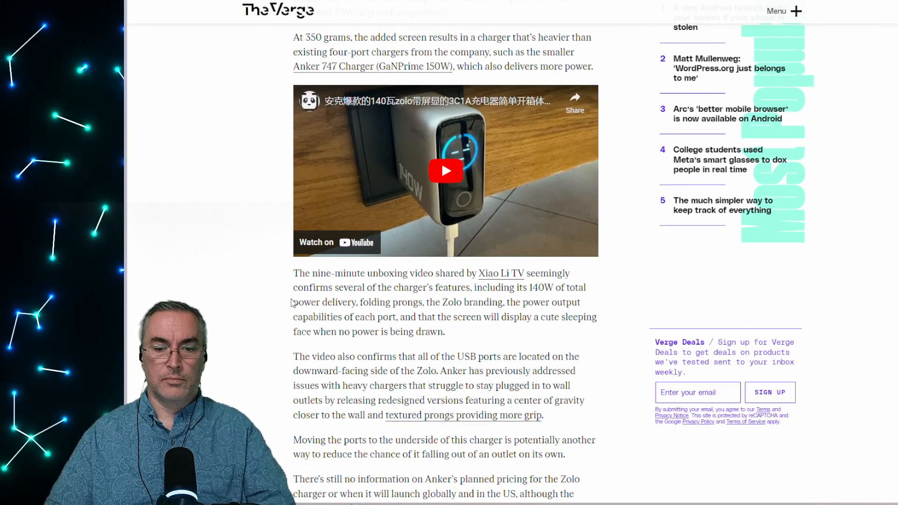
pyautogui.scroll(-3)
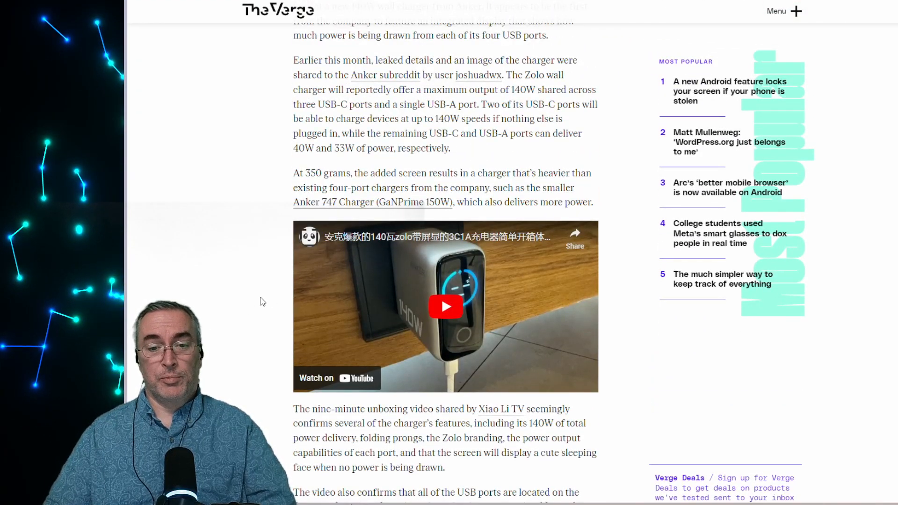
pyautogui.moveTo(256, 313)
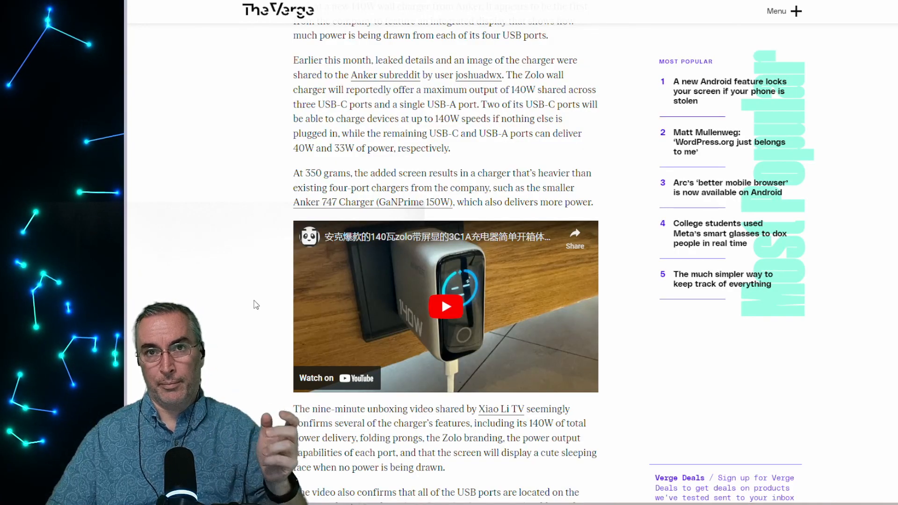
pyautogui.moveTo(249, 322)
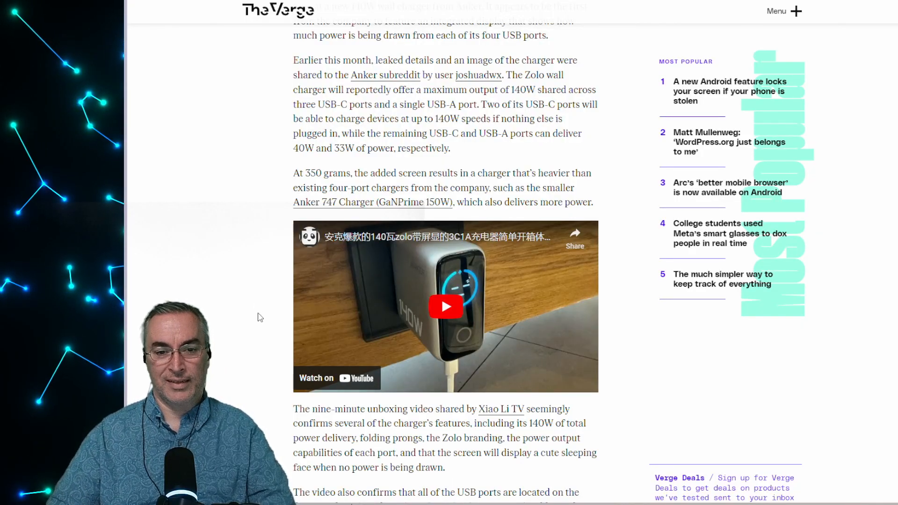
pyautogui.moveTo(256, 314)
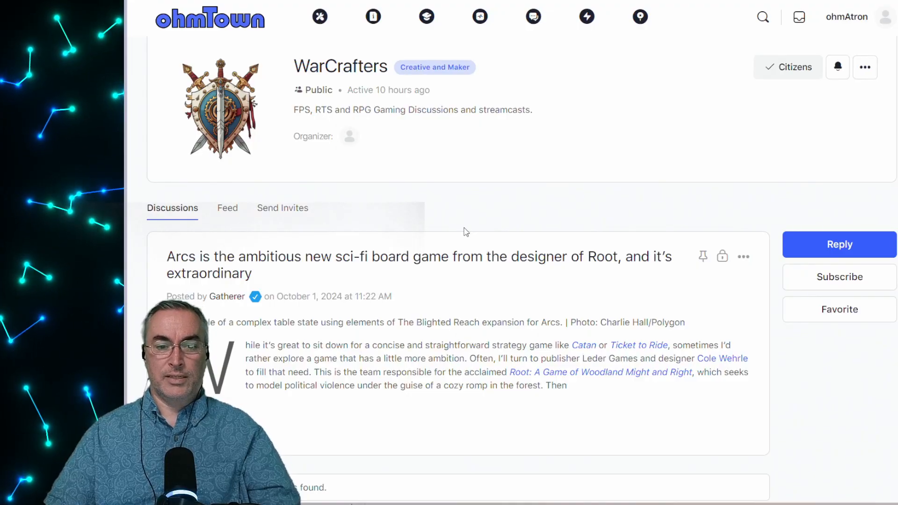
pyautogui.moveTo(585, 219)
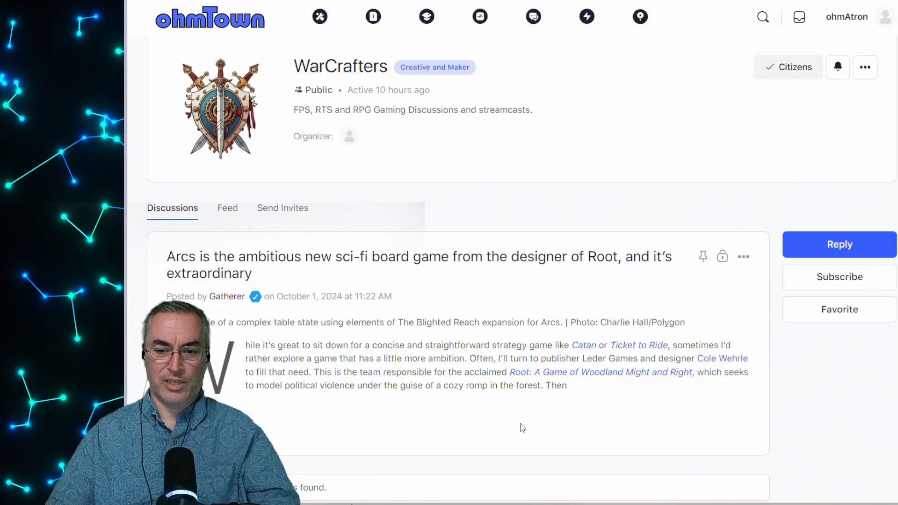
pyautogui.moveTo(584, 421)
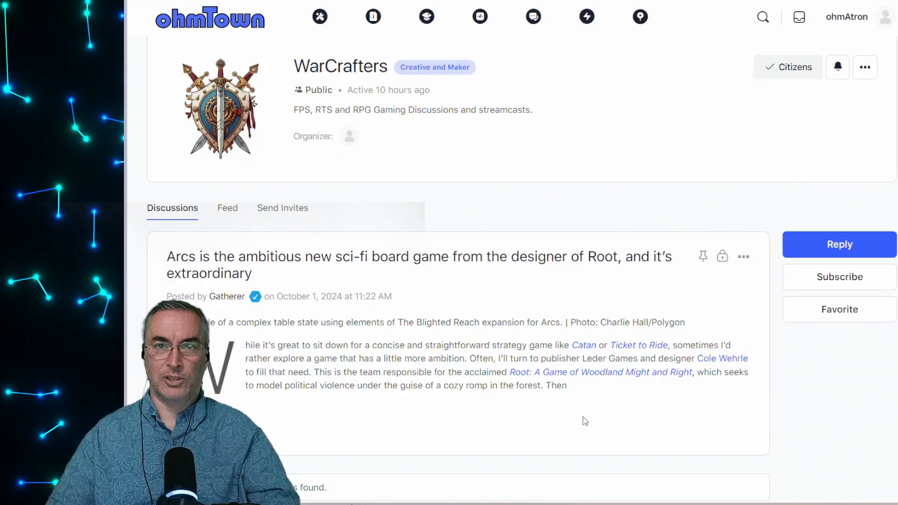
pyautogui.moveTo(631, 415)
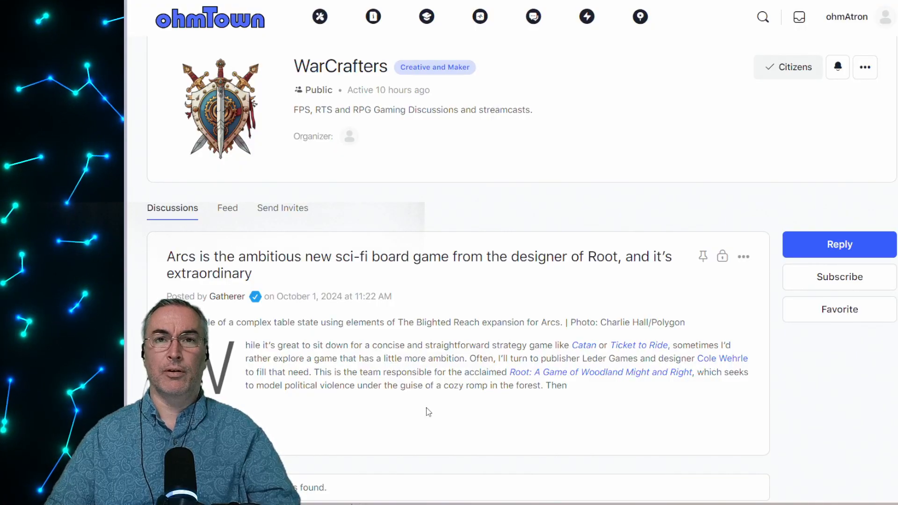
pyautogui.moveTo(459, 409)
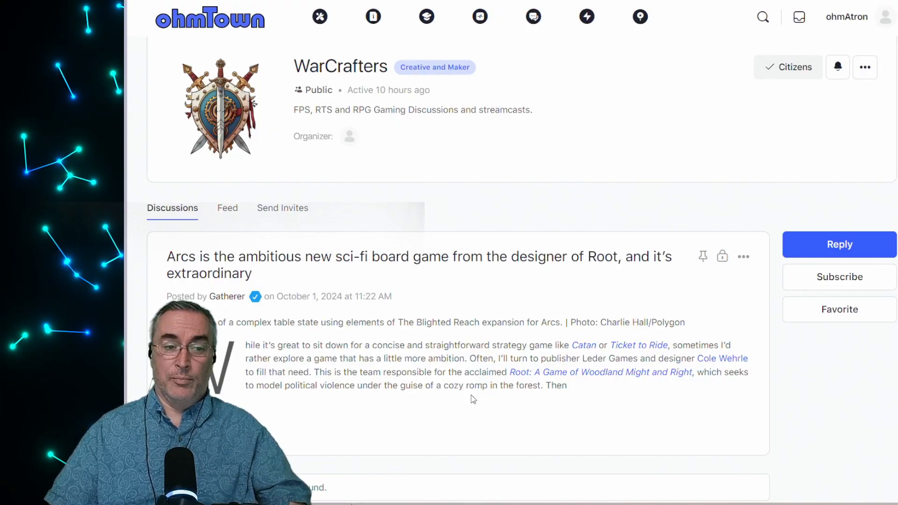
pyautogui.moveTo(453, 407)
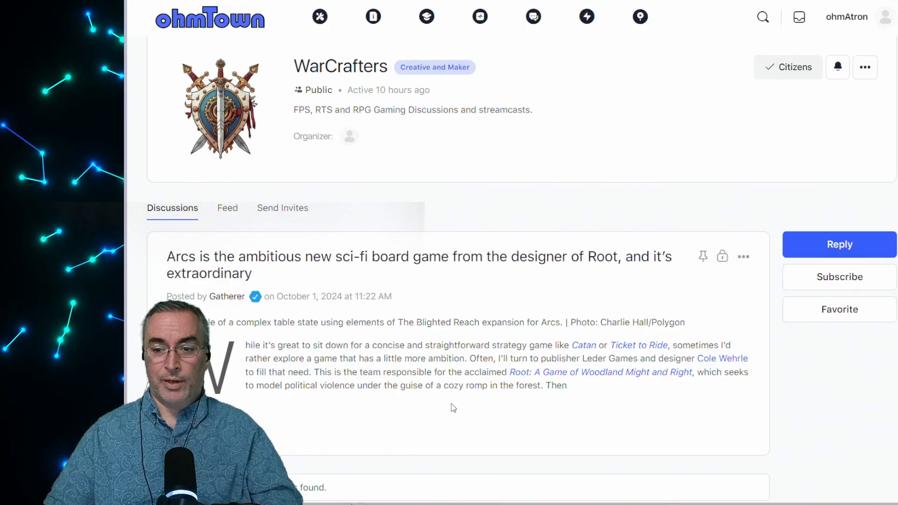
pyautogui.moveTo(434, 415)
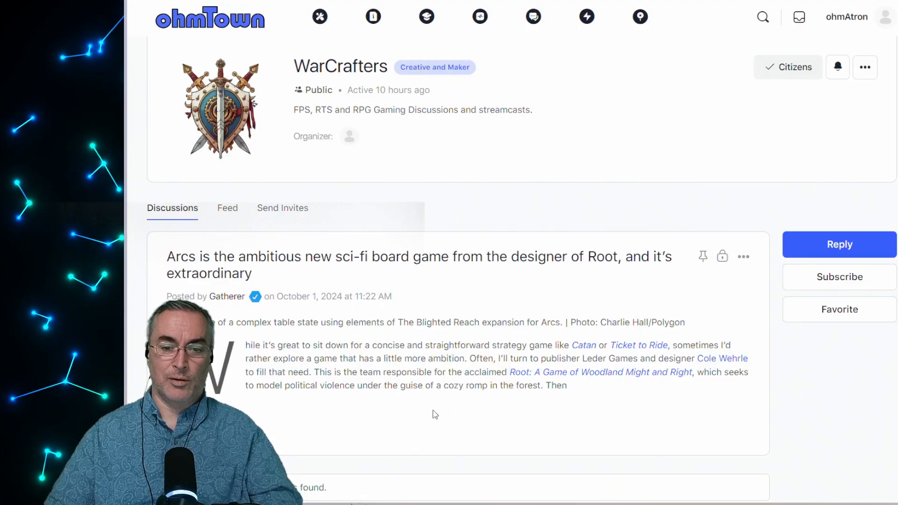
pyautogui.moveTo(479, 410)
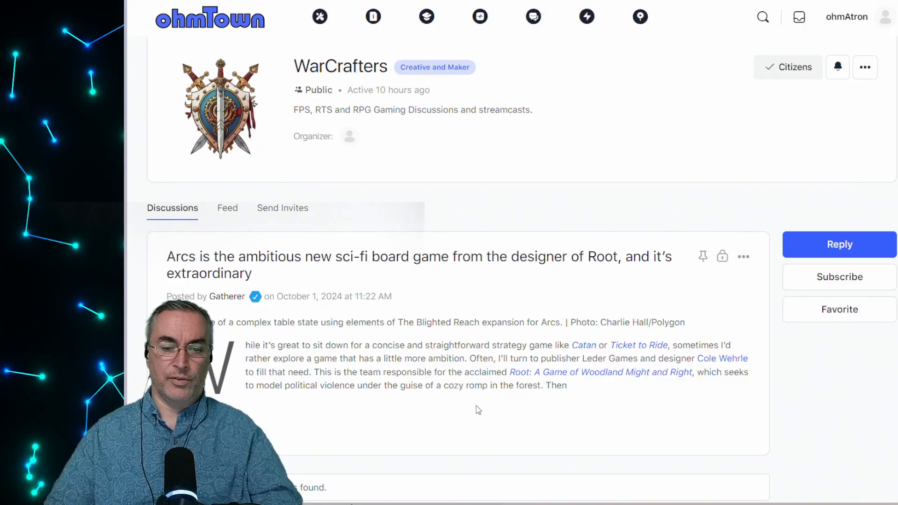
pyautogui.moveTo(501, 412)
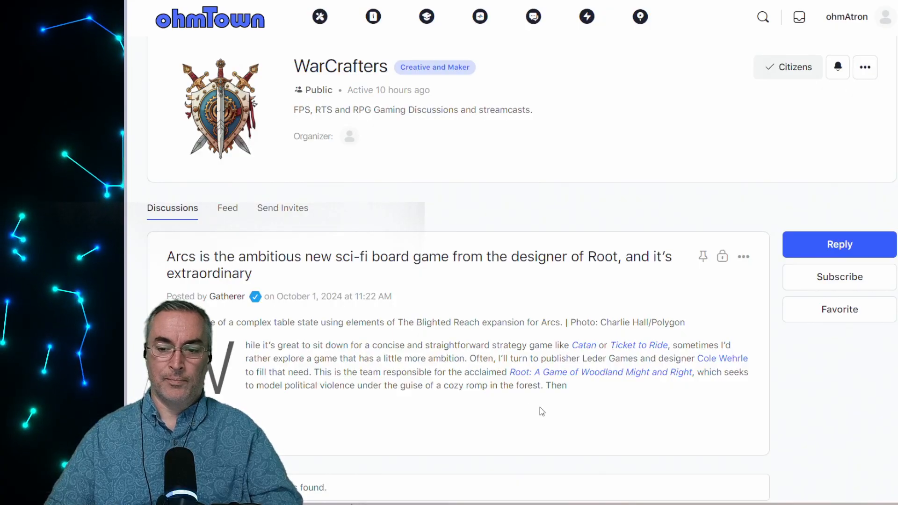
pyautogui.moveTo(432, 416)
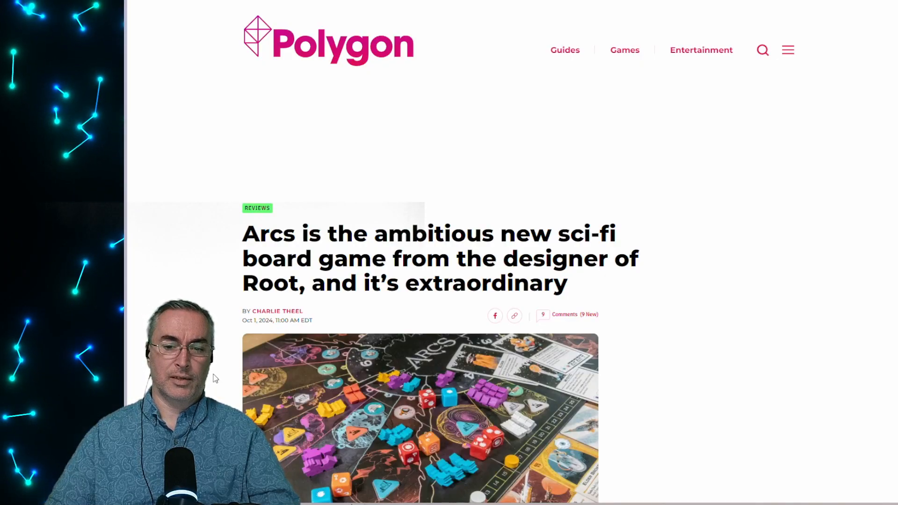
# Scroll Polygon's Arcs review past the board photo to the opening paragraphs and Recommends badge
pyautogui.scroll(-3)
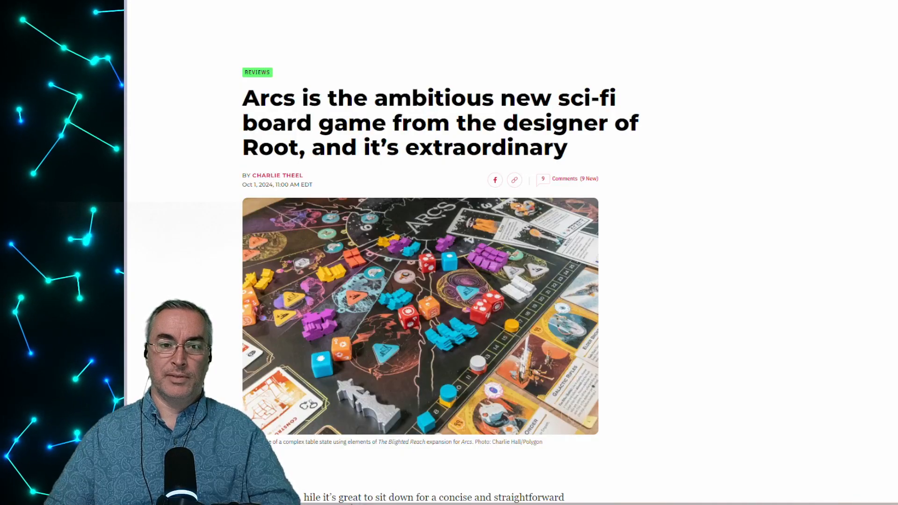
pyautogui.scroll(-3)
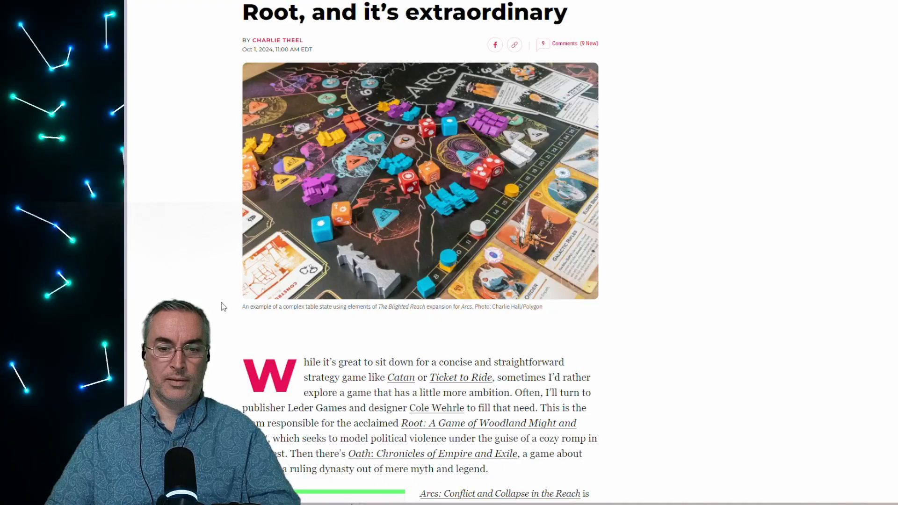
pyautogui.moveTo(210, 268)
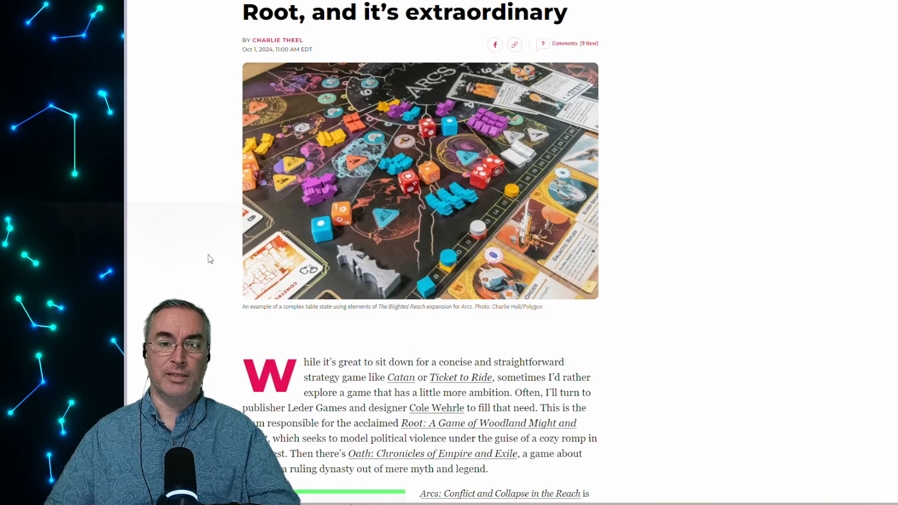
pyautogui.scroll(-3)
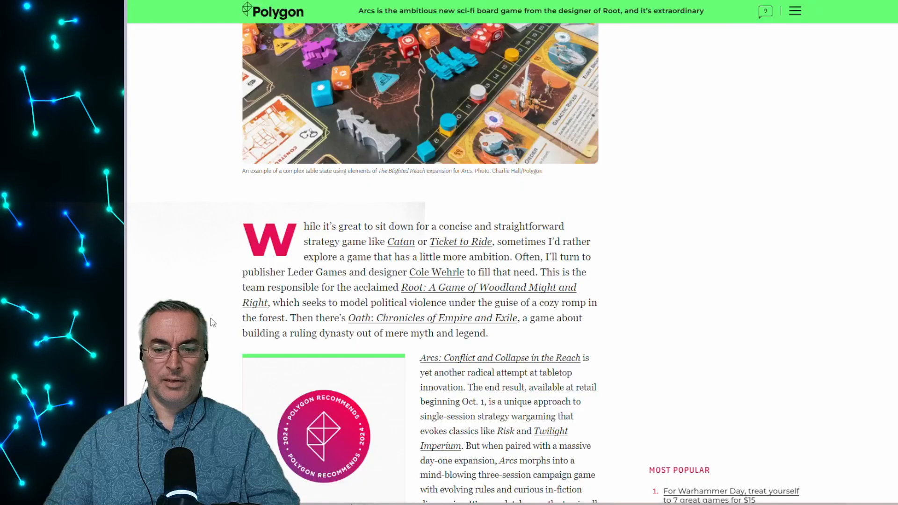
pyautogui.scroll(-3)
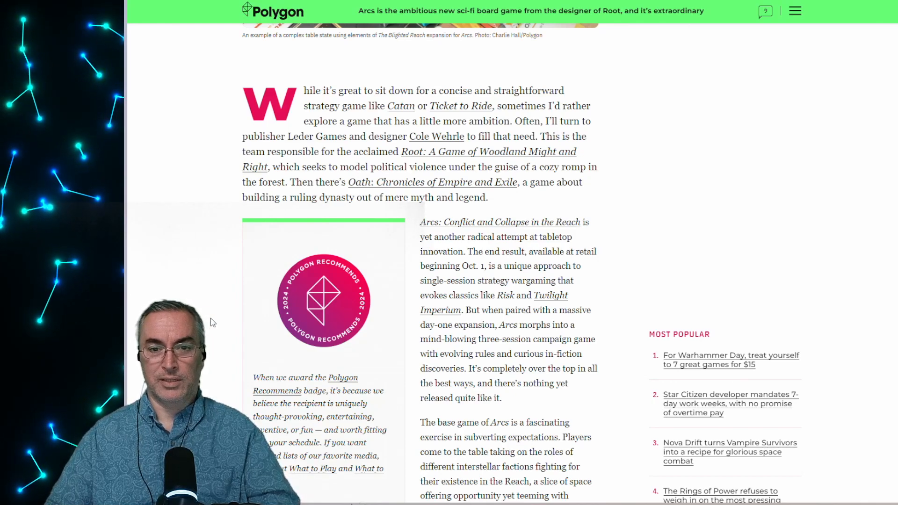
# Read on to the Leder Games box art and the trick-taking card system paragraphs
pyautogui.scroll(-3)
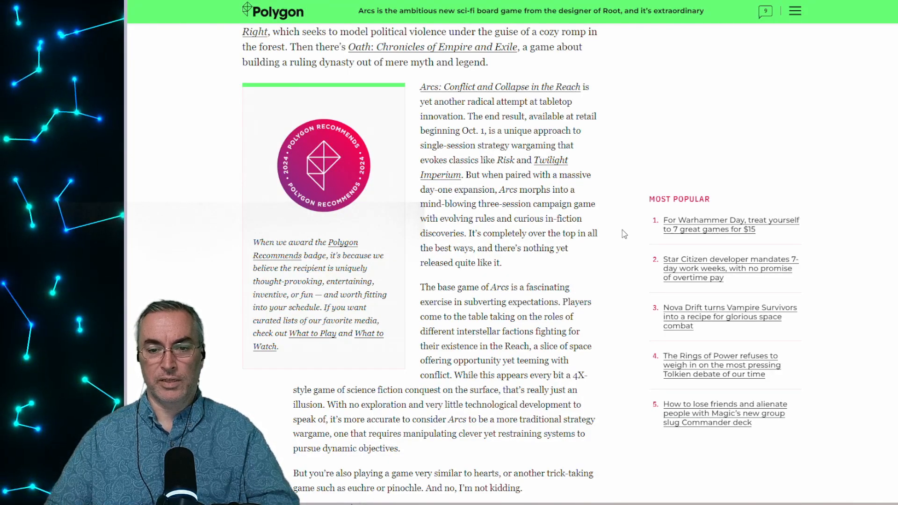
pyautogui.moveTo(623, 255)
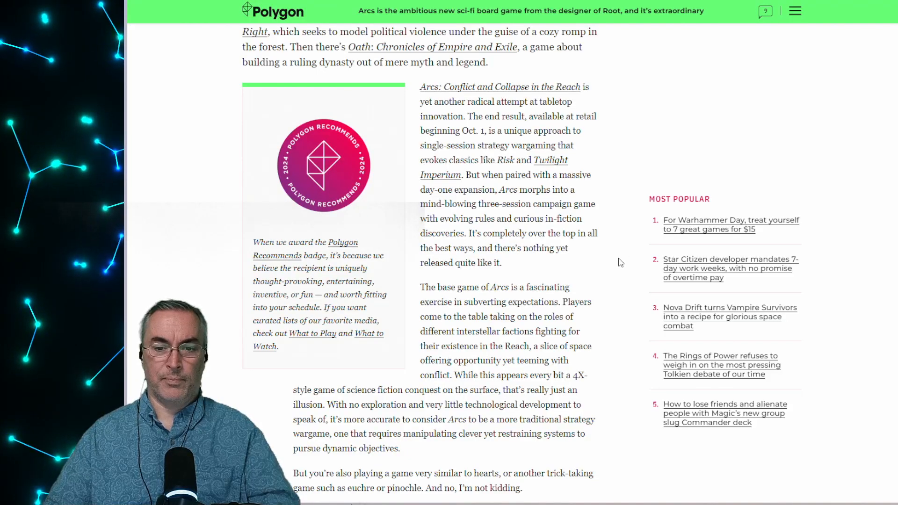
pyautogui.scroll(-3)
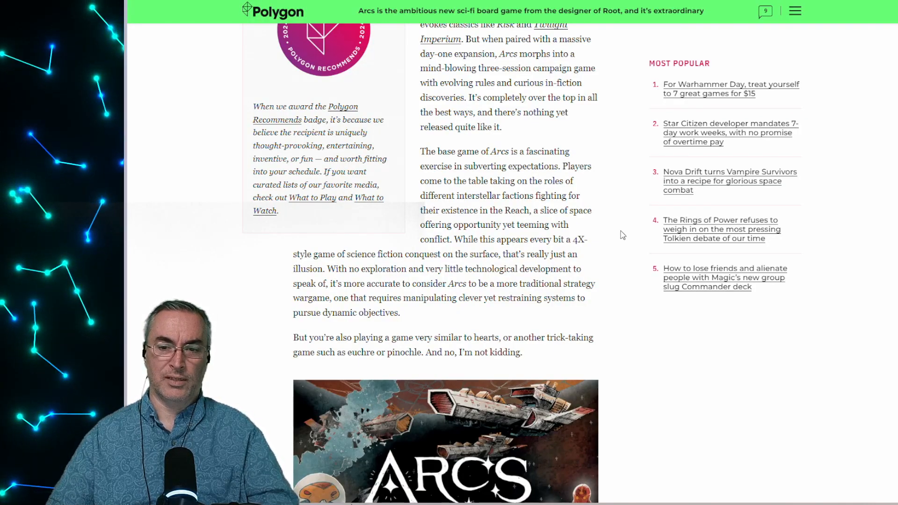
pyautogui.scroll(-3)
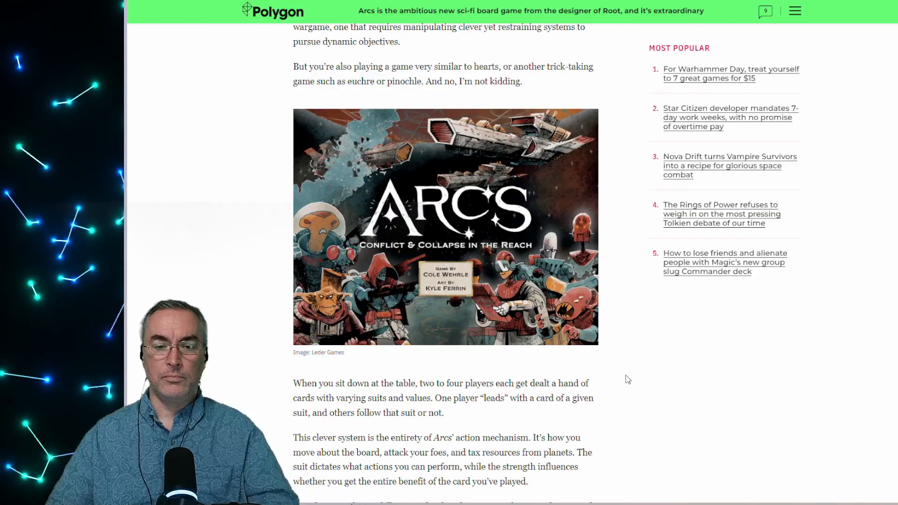
# Scroll to the paragraphs on following suit, political machination and the played-cards photo
pyautogui.scroll(-3)
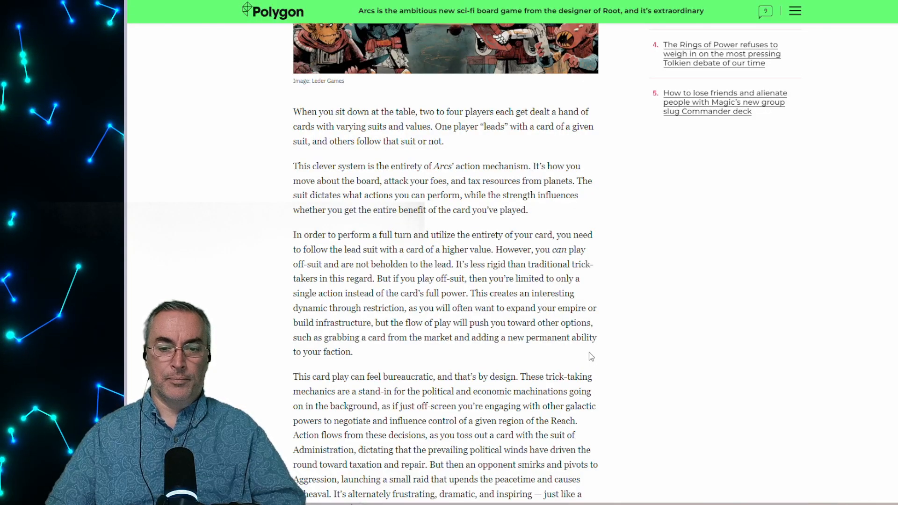
pyautogui.scroll(-3)
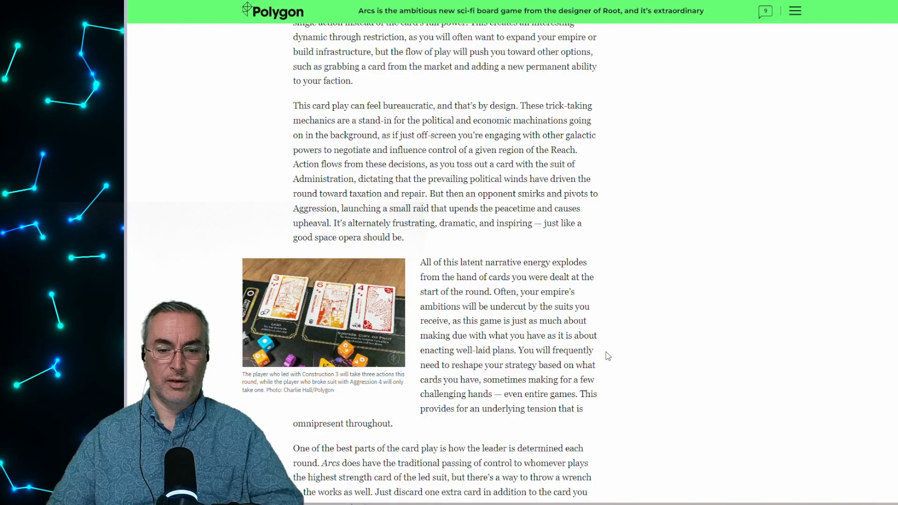
# Read to the review's end: Blighted Reach campaign, pricing and the comments link
pyautogui.scroll(-3)
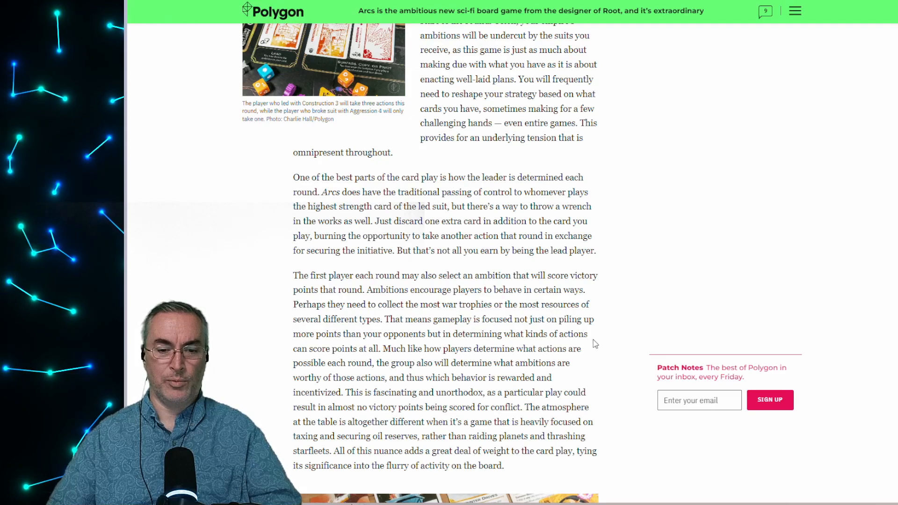
pyautogui.scroll(-3)
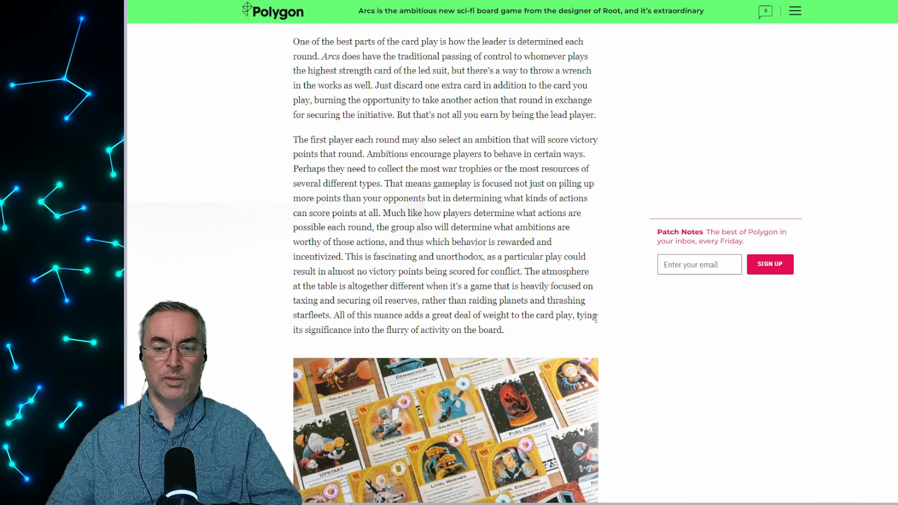
pyautogui.moveTo(610, 325)
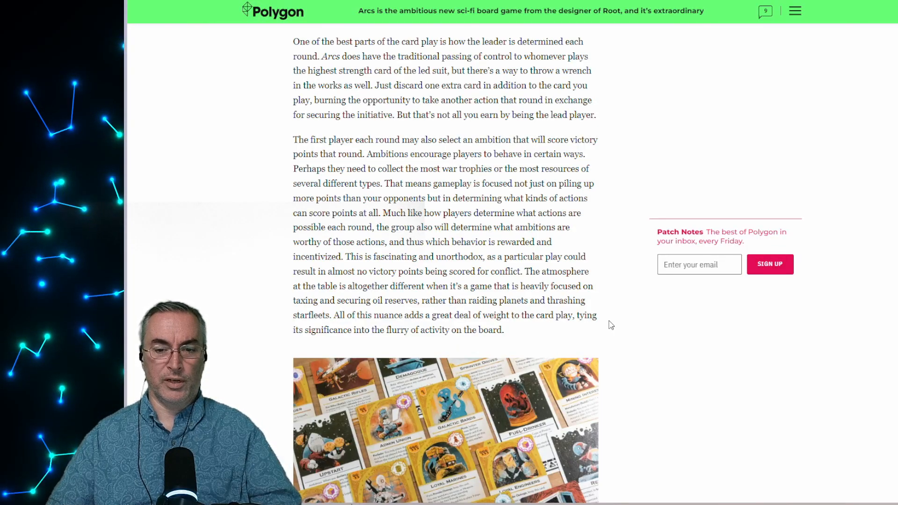
pyautogui.scroll(-3)
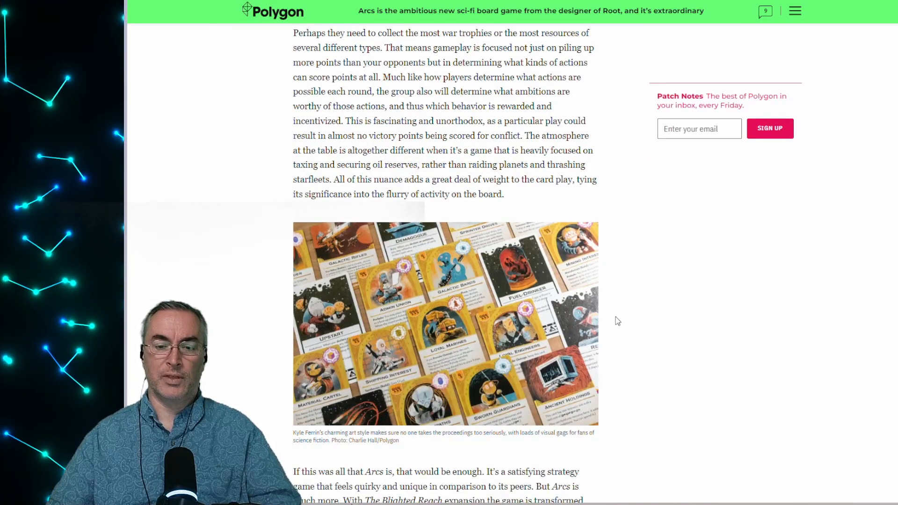
pyautogui.scroll(-3)
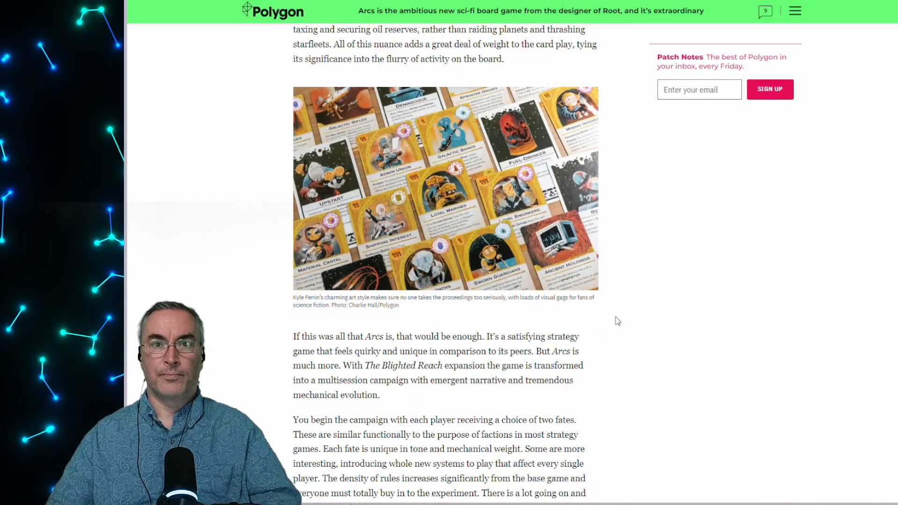
pyautogui.scroll(-3)
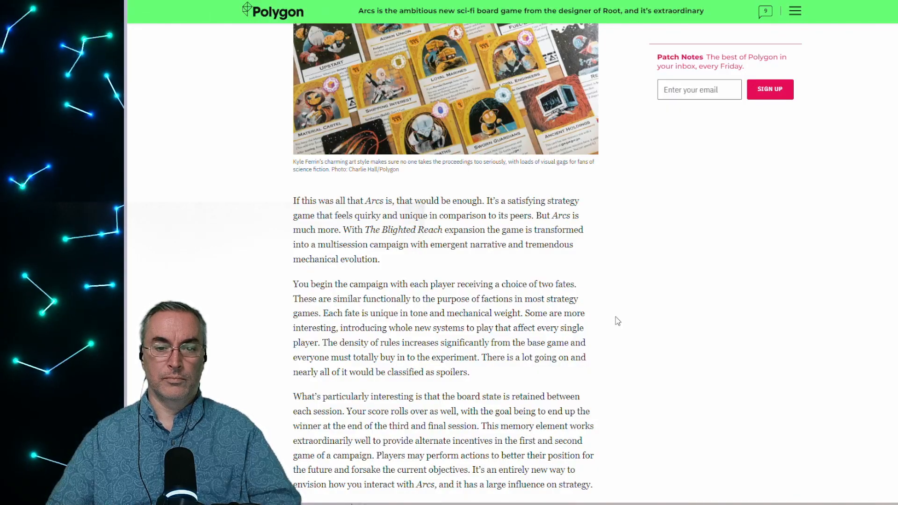
pyautogui.scroll(-3)
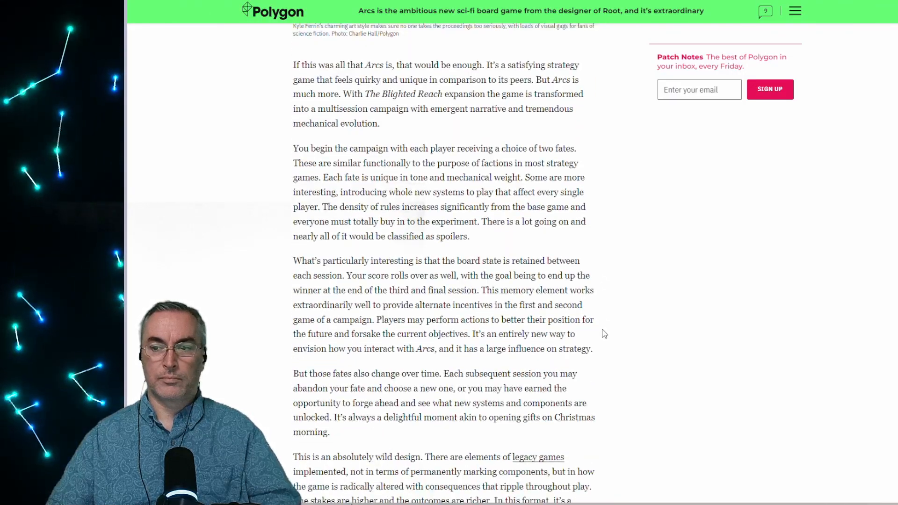
pyautogui.scroll(-3)
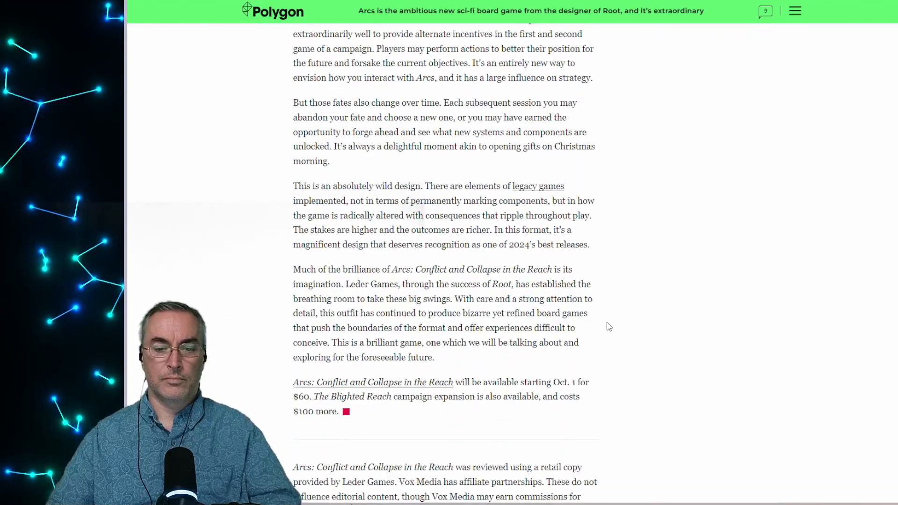
pyautogui.scroll(-3)
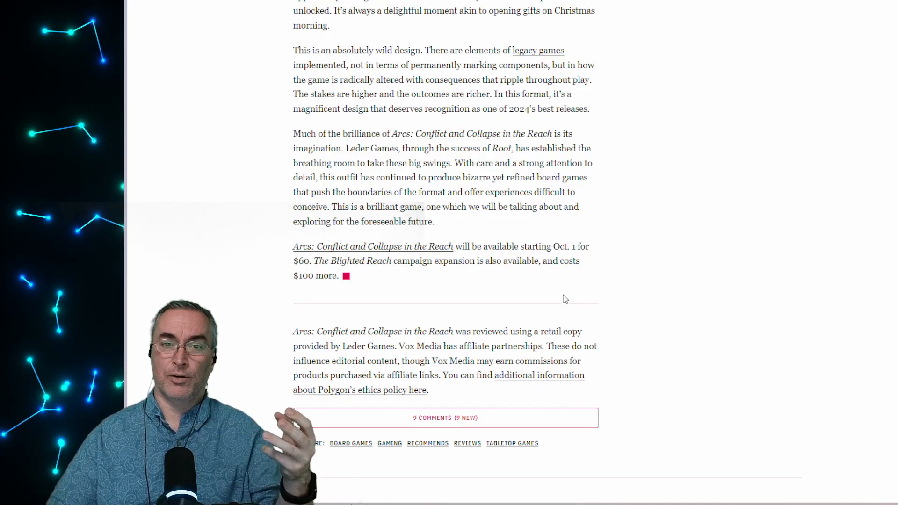
pyautogui.moveTo(593, 296)
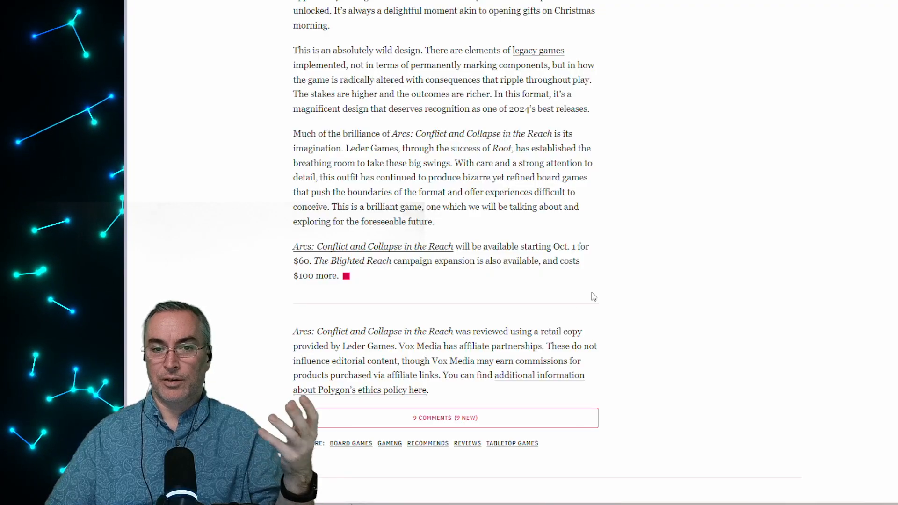
# Scroll back up to the Arcs review's 4X-style introduction and box cover art
pyautogui.scroll(3)
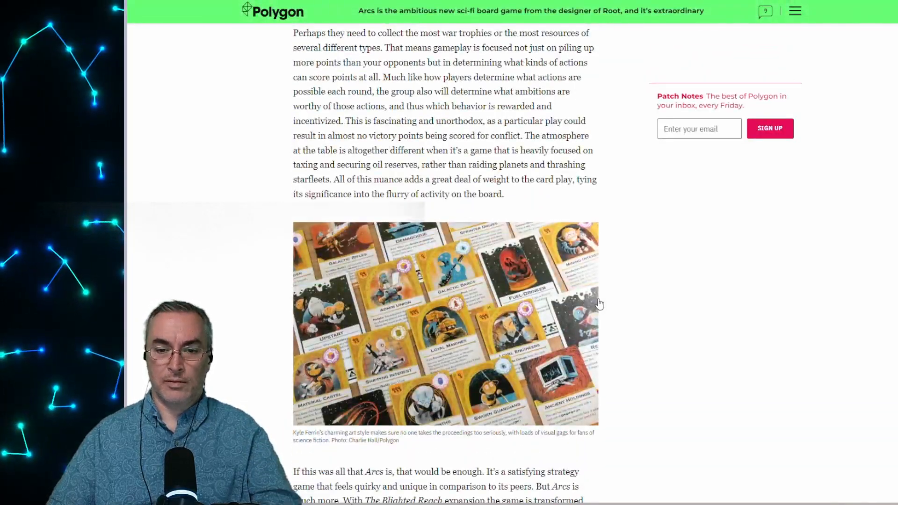
pyautogui.scroll(-3)
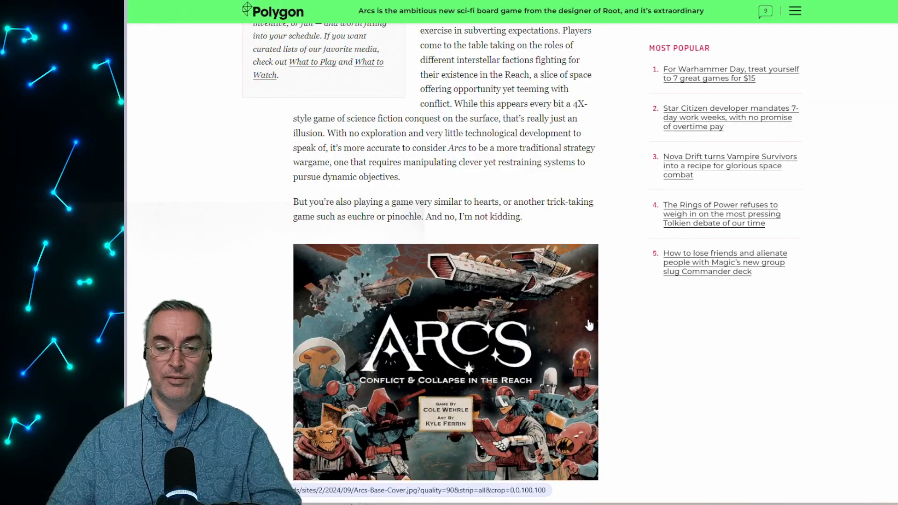
pyautogui.moveTo(613, 337)
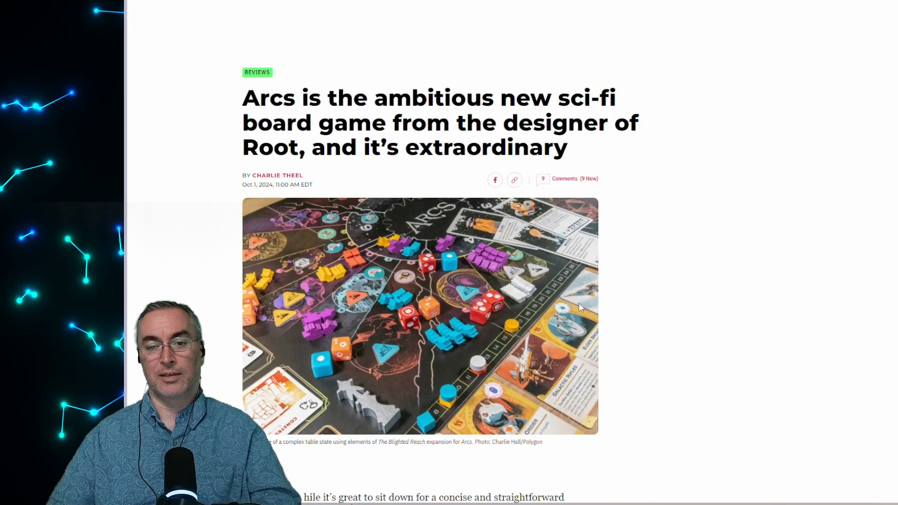
pyautogui.moveTo(623, 303)
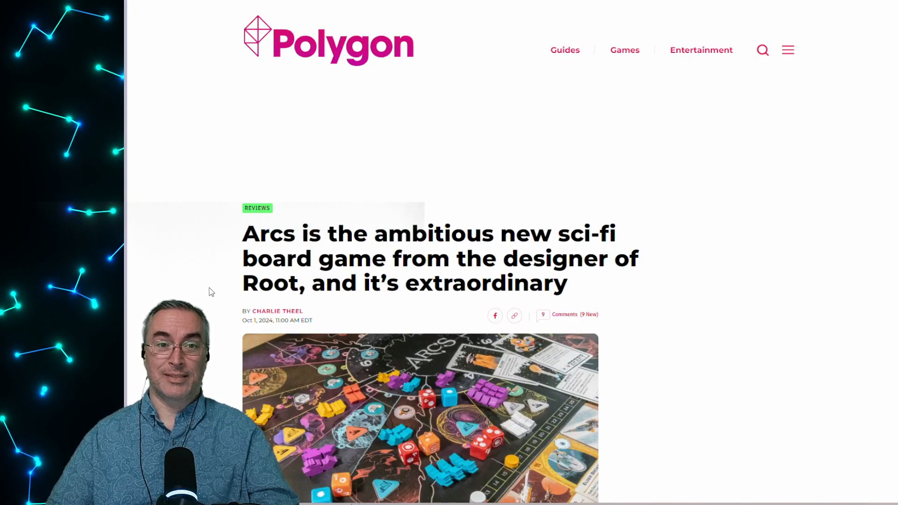
pyautogui.moveTo(199, 289)
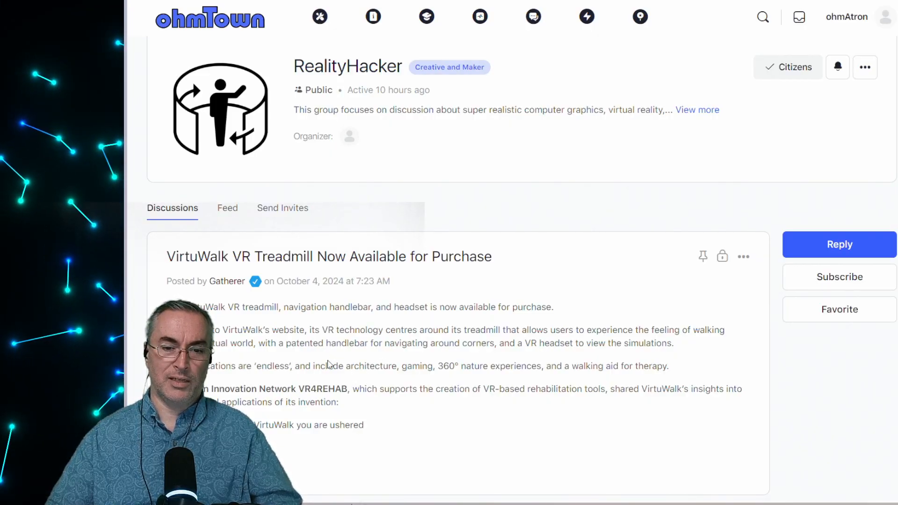
pyautogui.moveTo(386, 362)
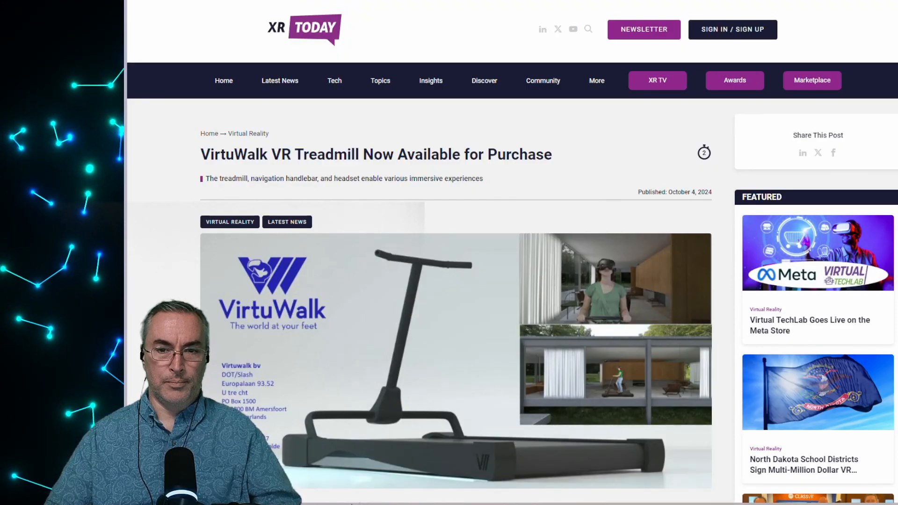
# Scroll past the VirtuWalk treadmill image to the features and applications paragraphs
pyautogui.scroll(-3)
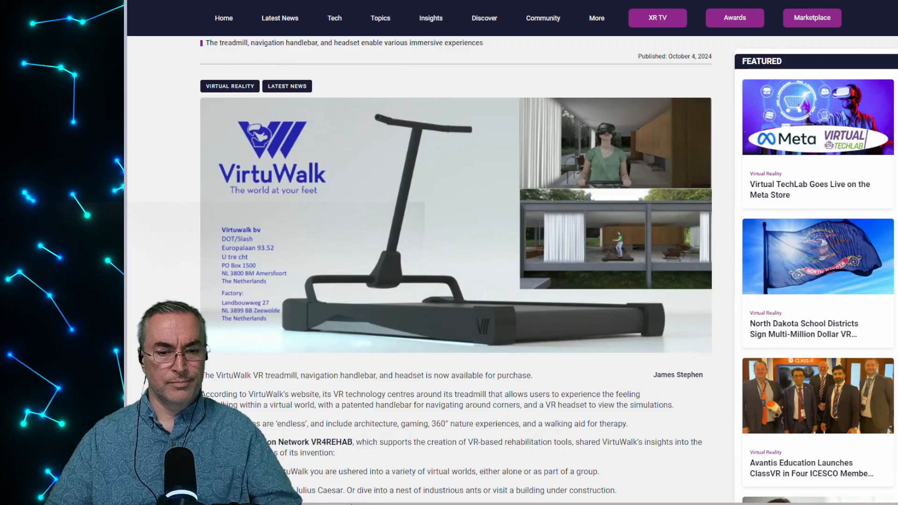
# Scroll the VirtuWalk article down to the VR4REHAB quotes and VirtuWalk's haptic navigation statement
pyautogui.scroll(-3)
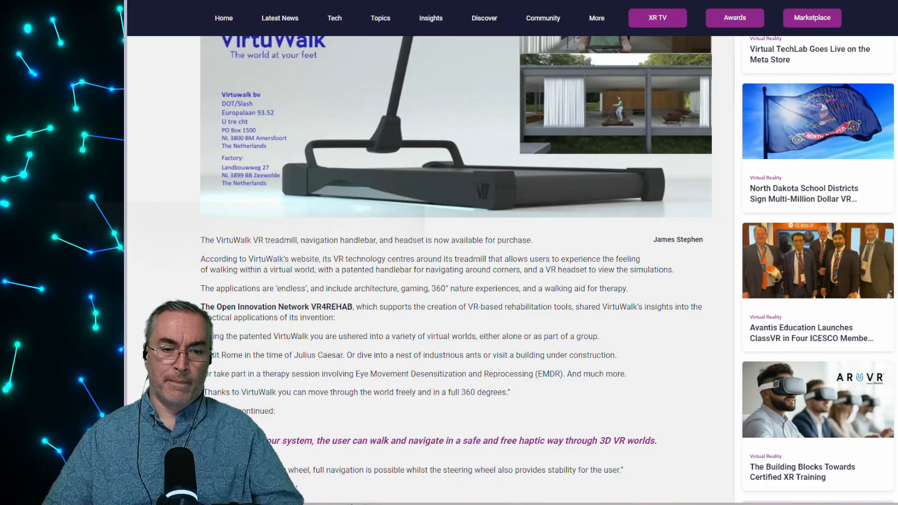
pyautogui.scroll(-3)
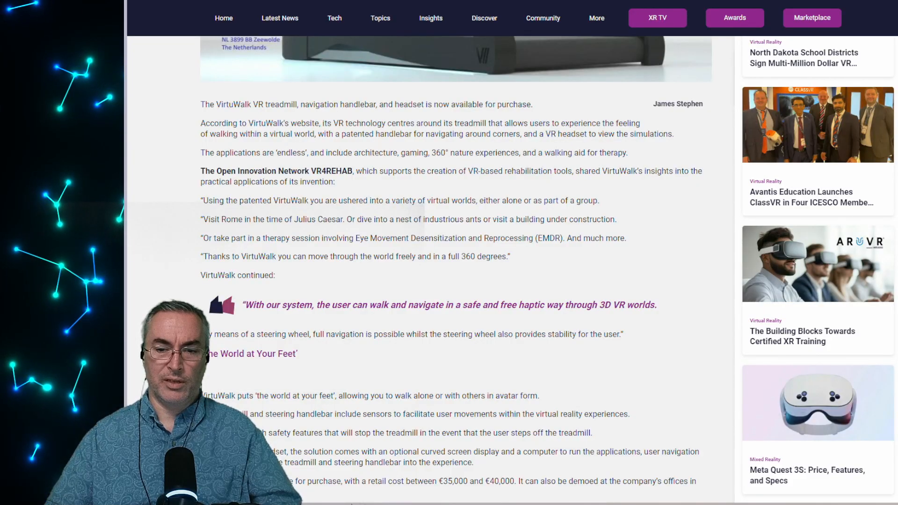
# Return to the VirtuWalk article's headline, subtitle and treadmill product image
pyautogui.scroll(-3)
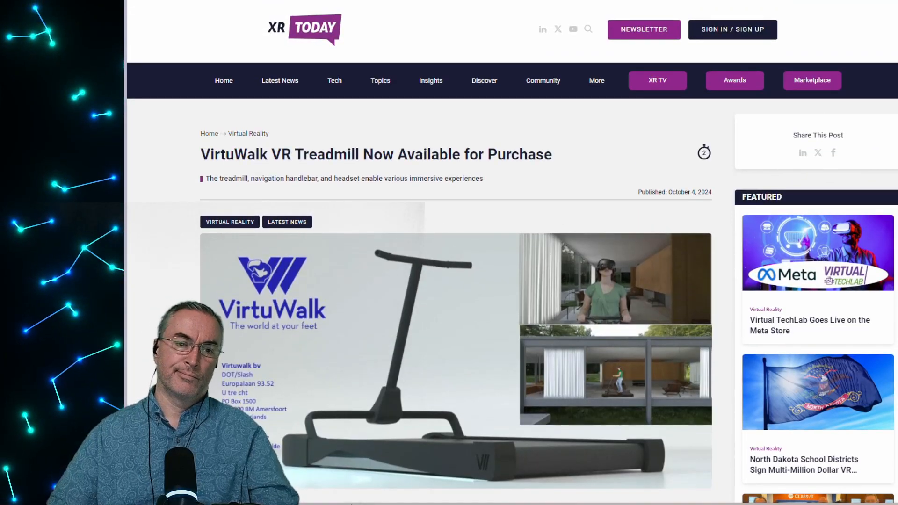
# Scroll through the pricing paragraph and Founding Story to the other treadmill providers
pyautogui.scroll(-3)
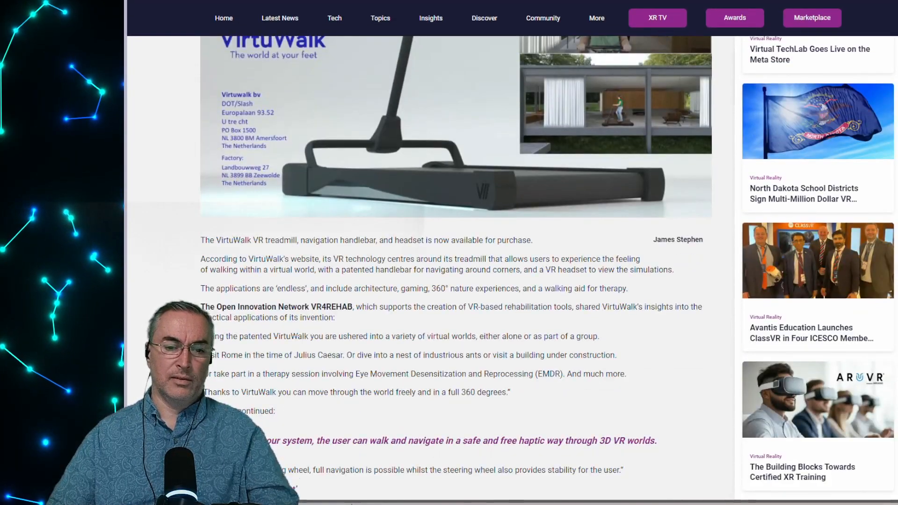
pyautogui.scroll(-3)
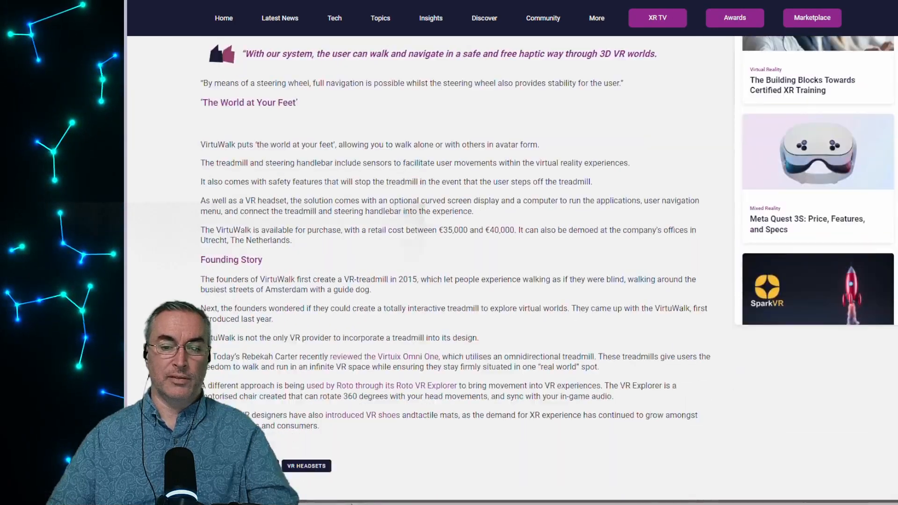
pyautogui.scroll(-3)
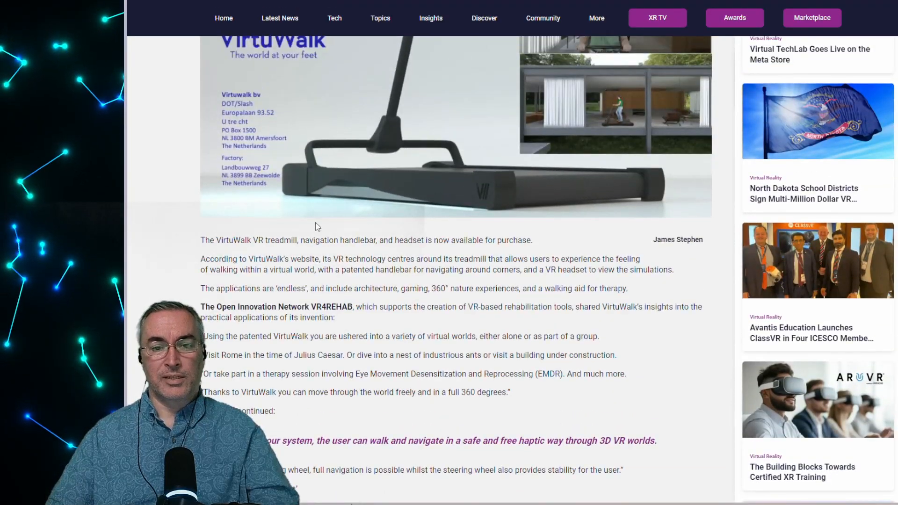
pyautogui.moveTo(382, 207)
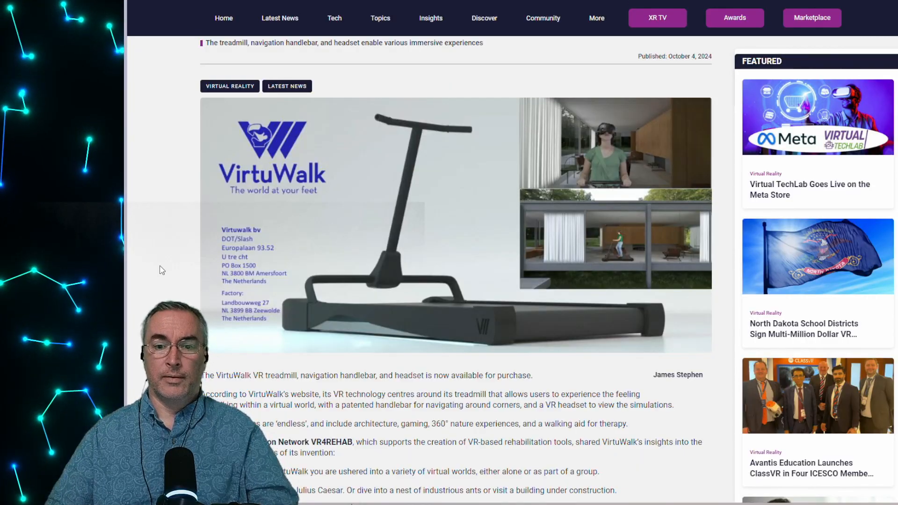
pyautogui.scroll(-3)
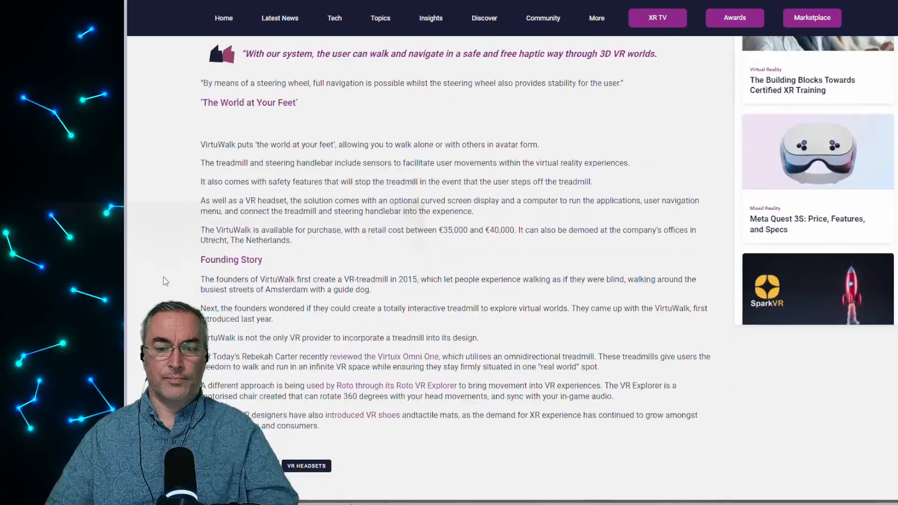
pyautogui.scroll(-3)
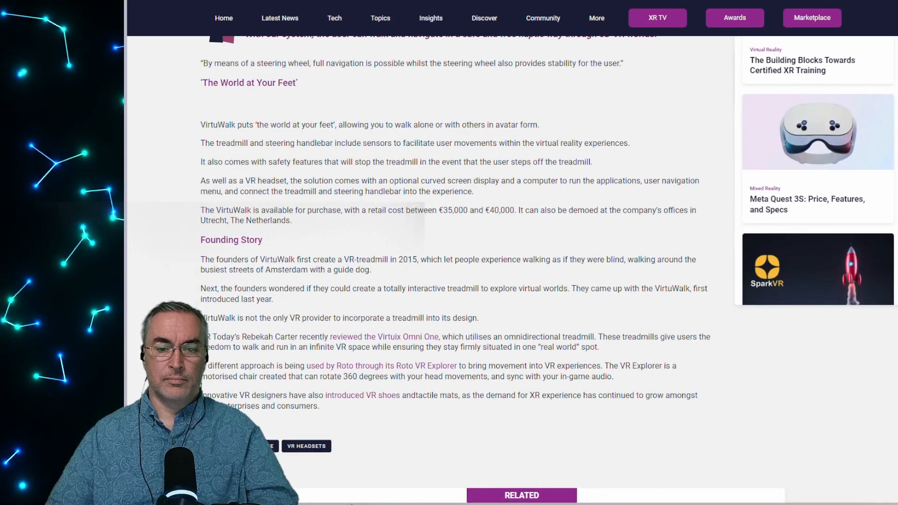